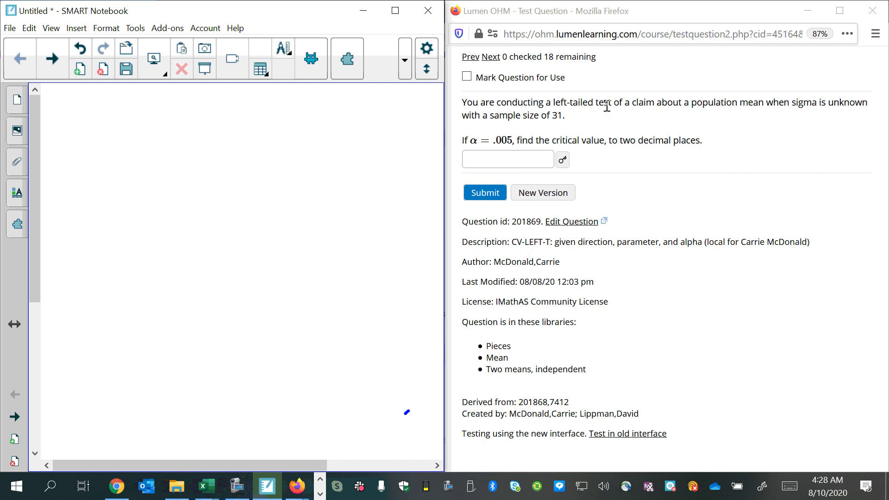
mouse_move(778, 109)
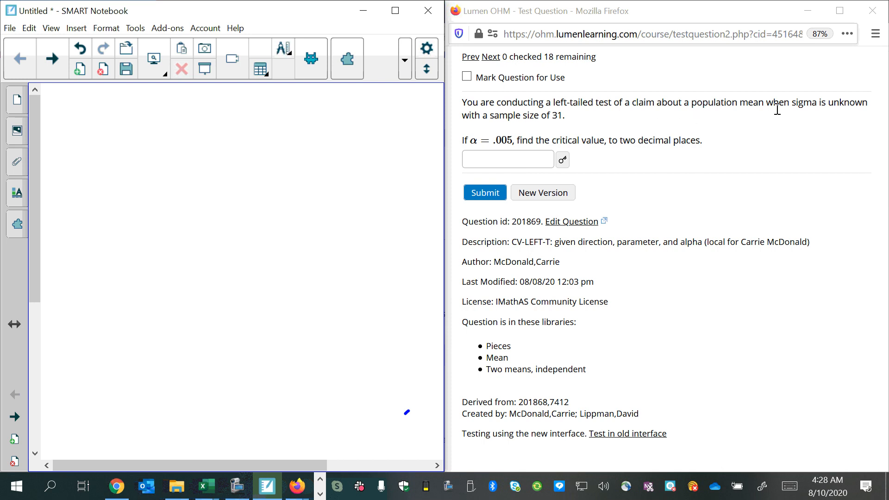
mouse_move(472, 136)
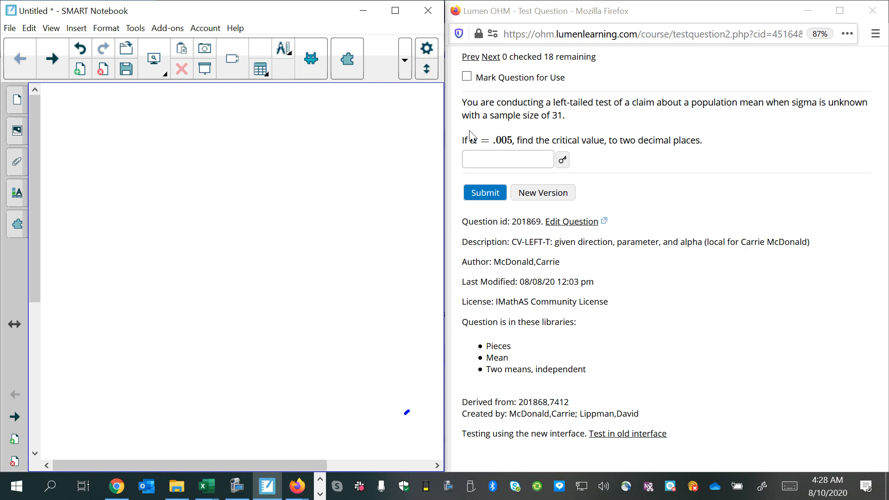
mouse_move(491, 154)
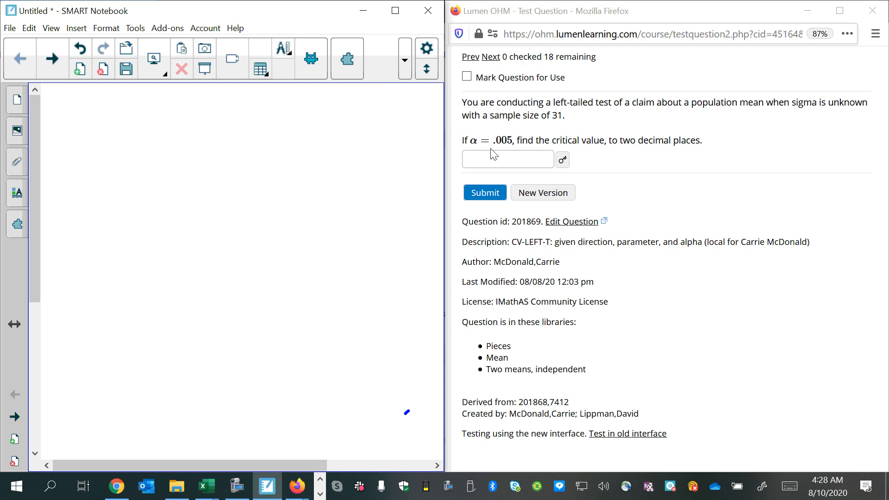
mouse_move(527, 142)
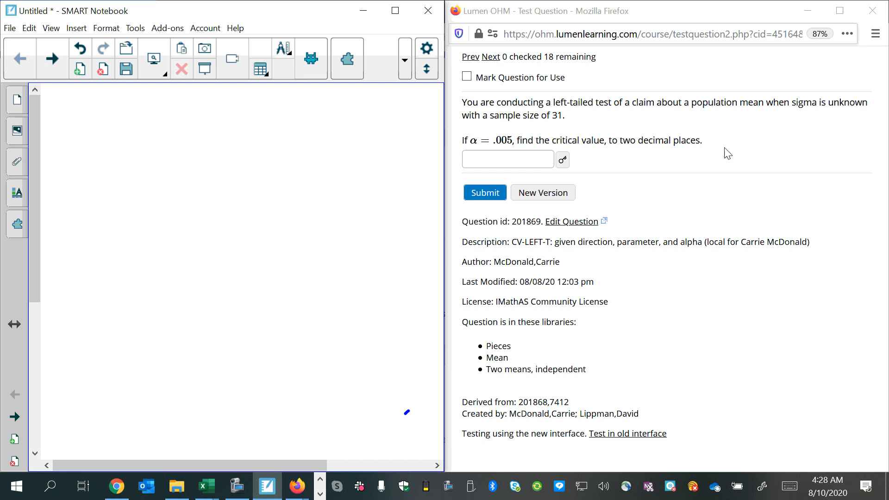
Sketch a bell curve with a shaded α = .005 left tail at −CV, noting t = t.inv(left area, Df)
left_click(404, 63)
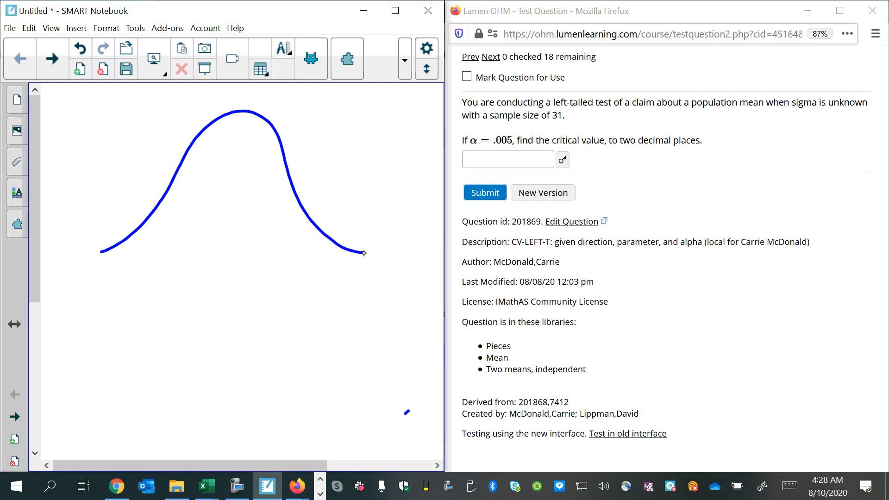
left_click_drag(82, 259, 364, 264)
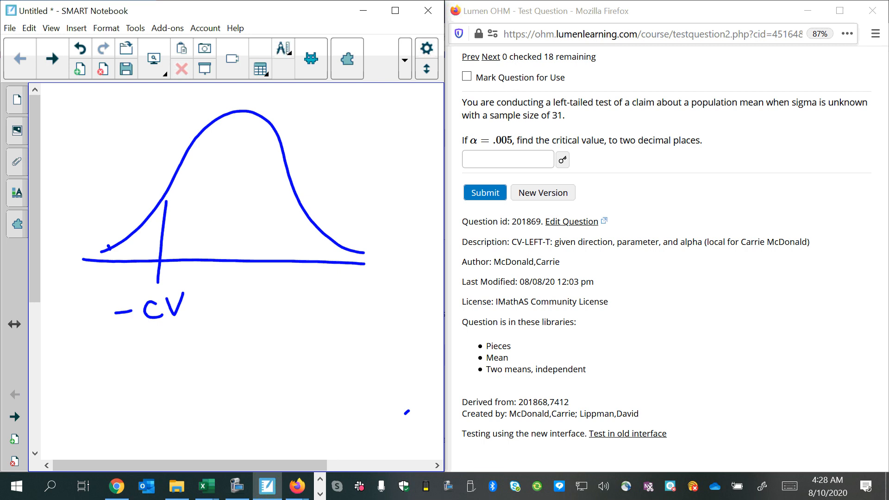
left_click_drag(105, 250, 165, 215)
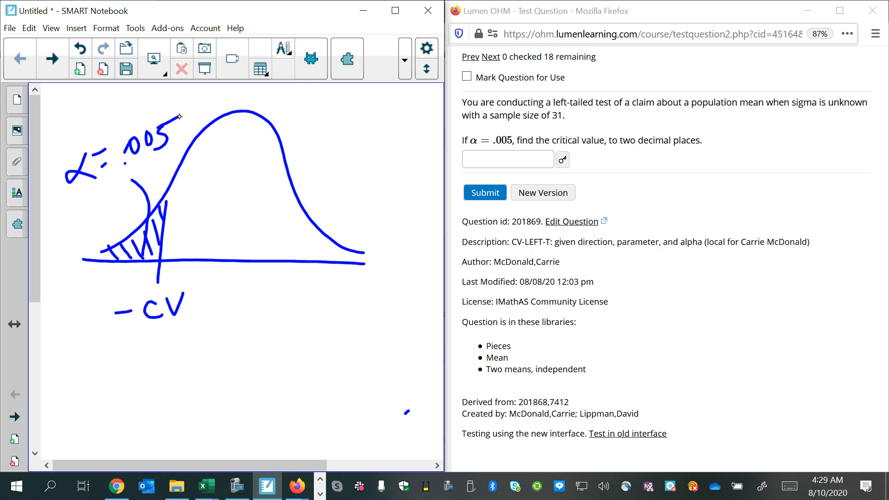
left_click_drag(128, 357, 178, 354)
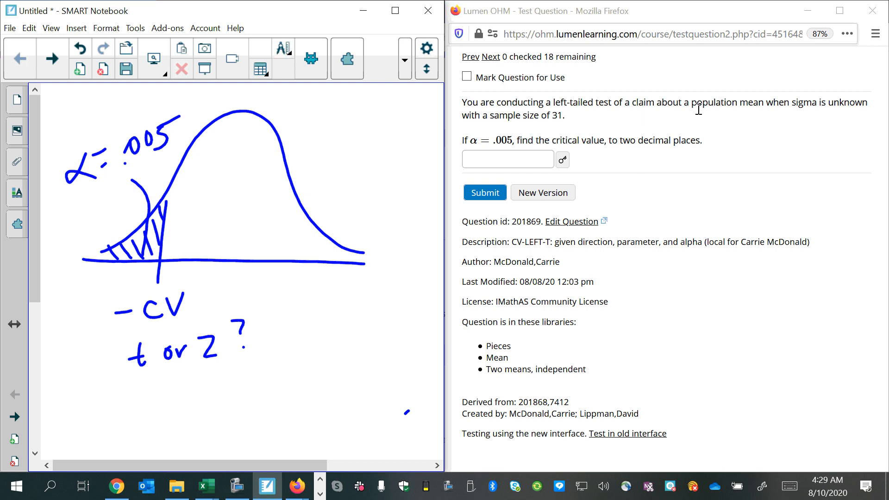
mouse_move(779, 120)
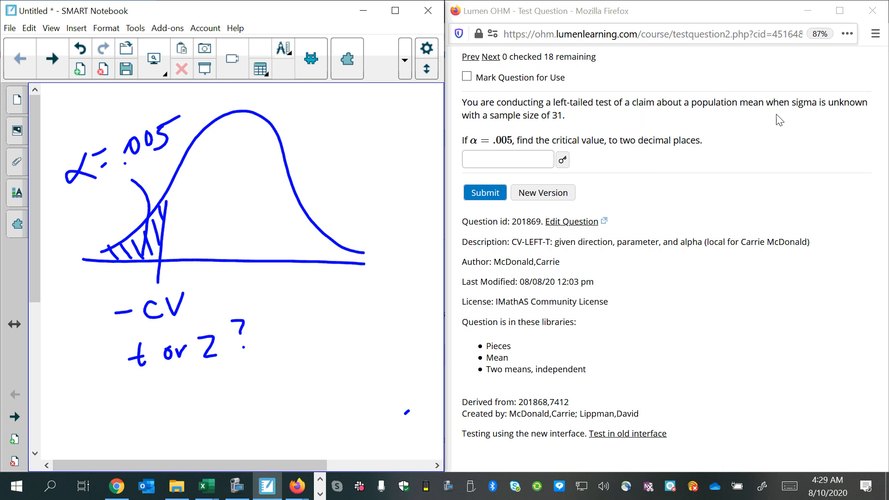
mouse_move(876, 110)
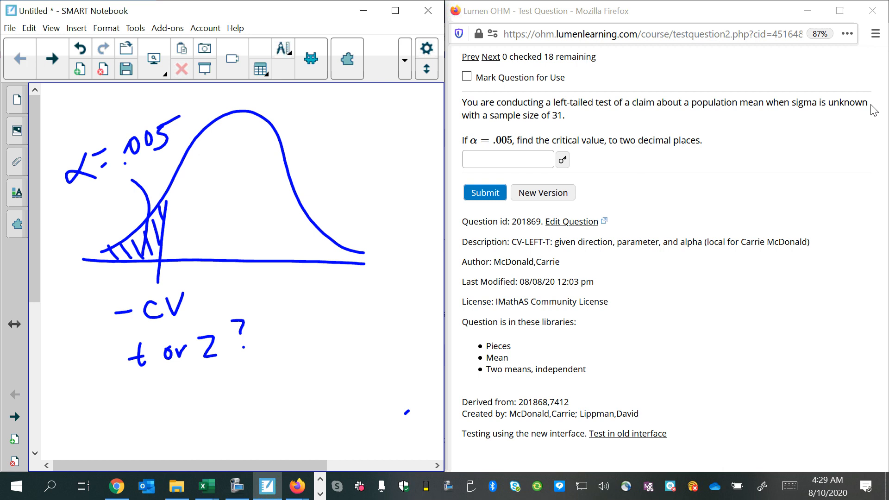
mouse_move(829, 135)
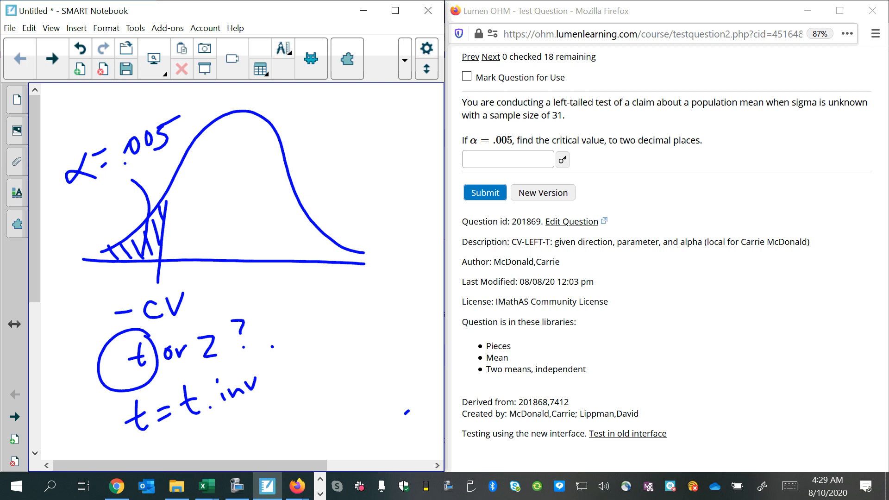
left_click_drag(266, 352, 295, 368)
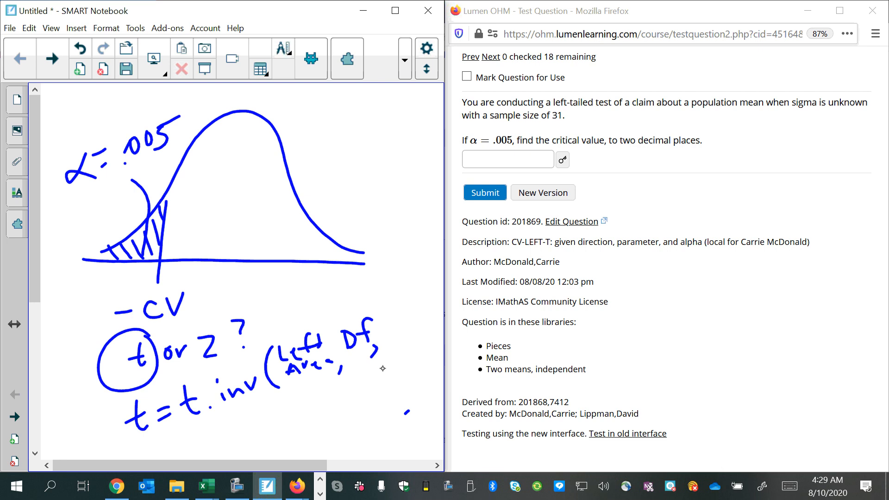
left_click_drag(393, 314, 386, 352)
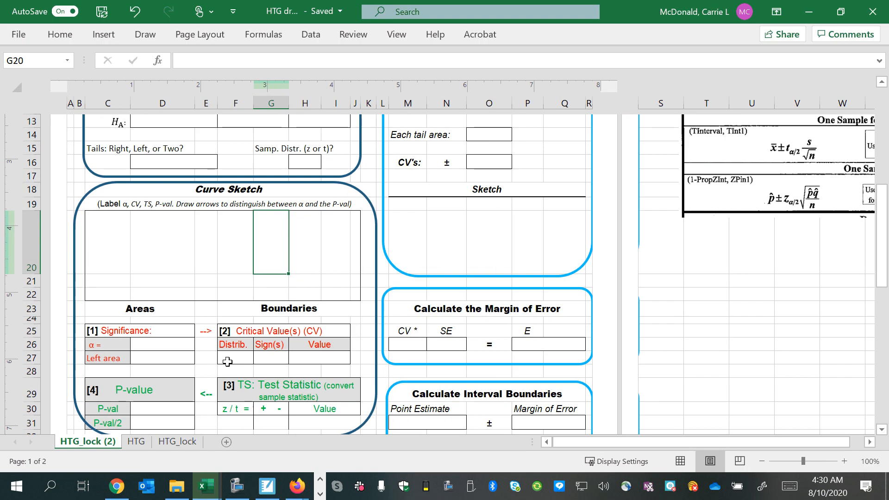
Enter distribution t and =T.INV(.005,30), returning −2.750, then select the result
type("t")
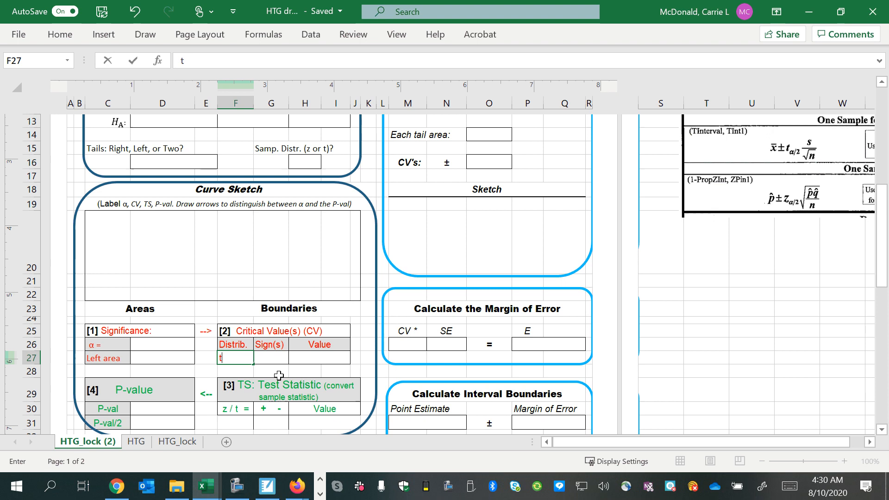
key("Tab")
type("-")
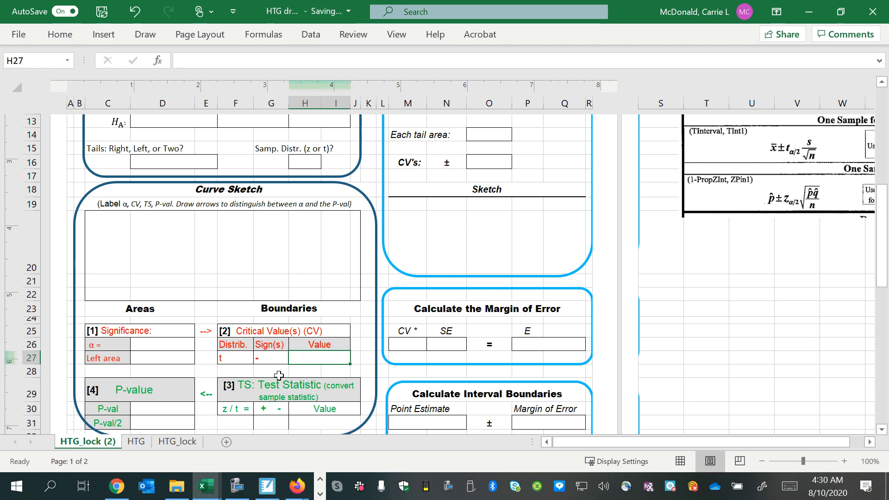
type("=")
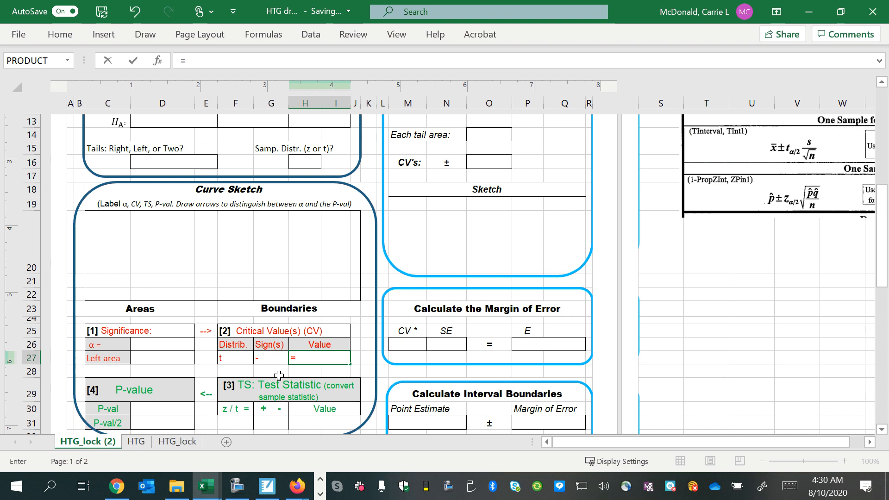
type("=t.inv")
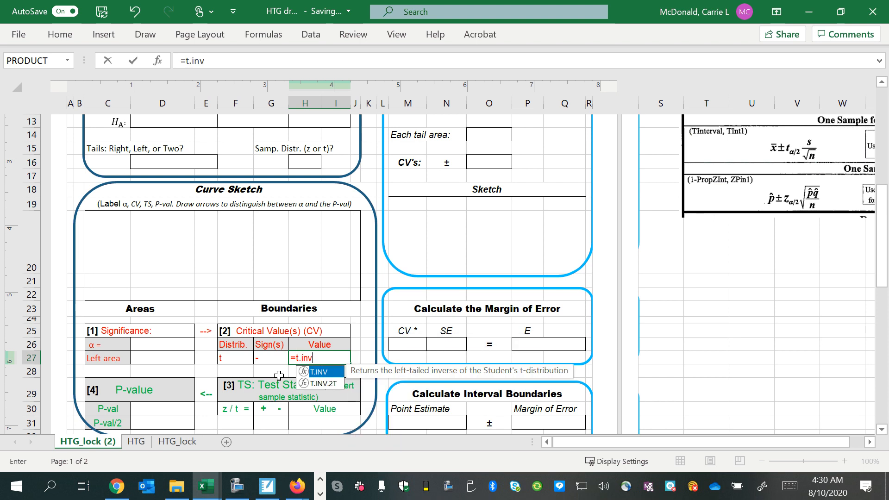
type("(")
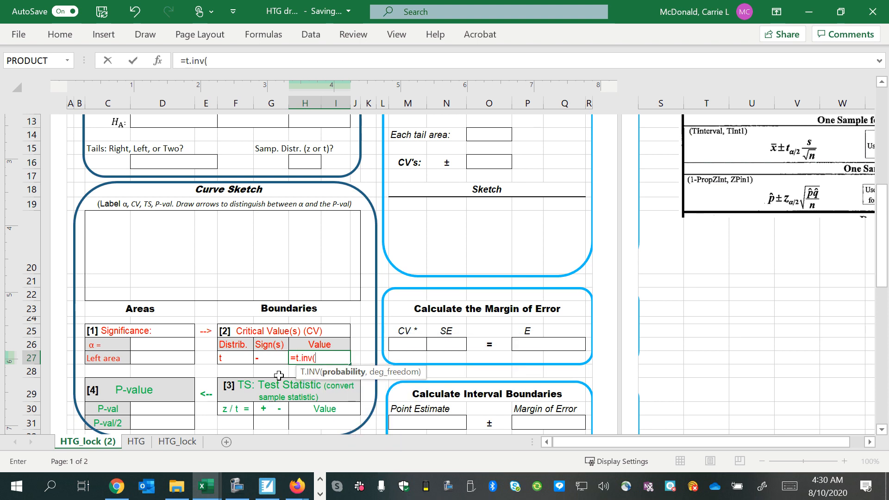
type(".005")
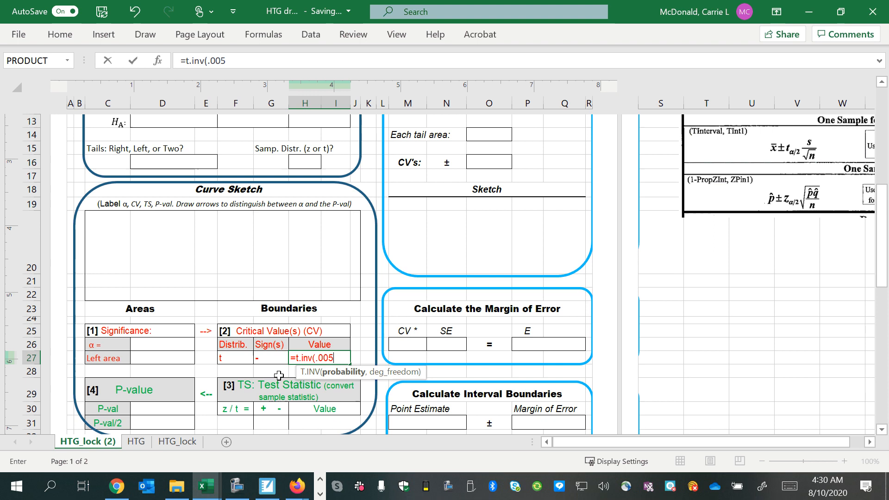
type(",")
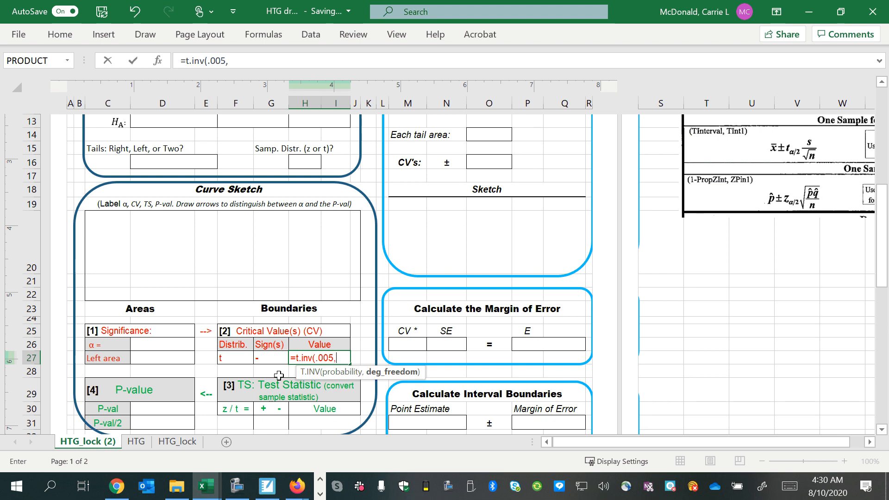
type("30")
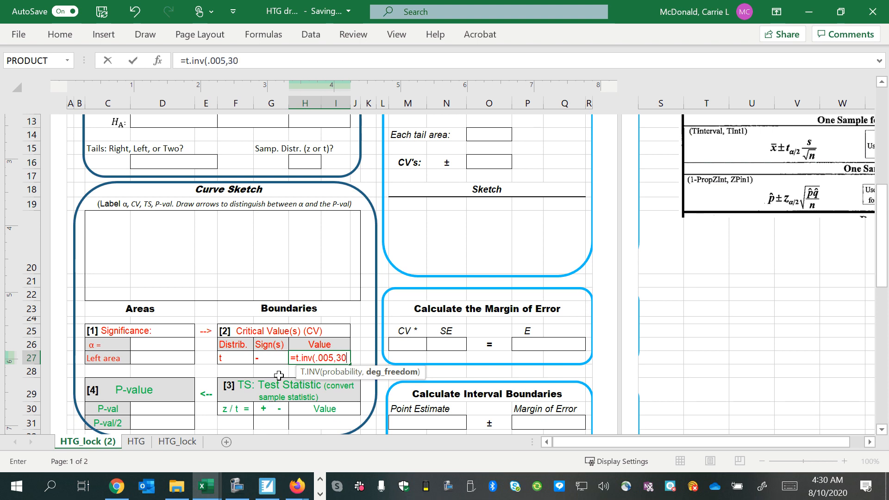
key("enter")
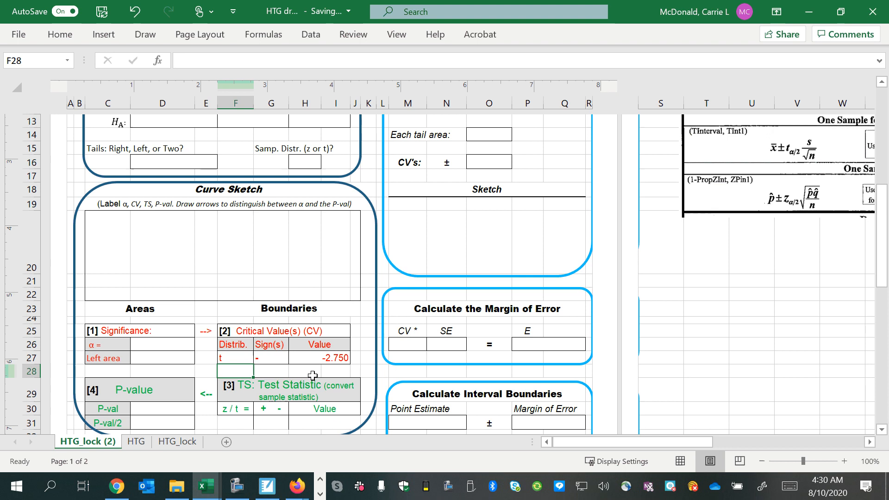
left_click(323, 357)
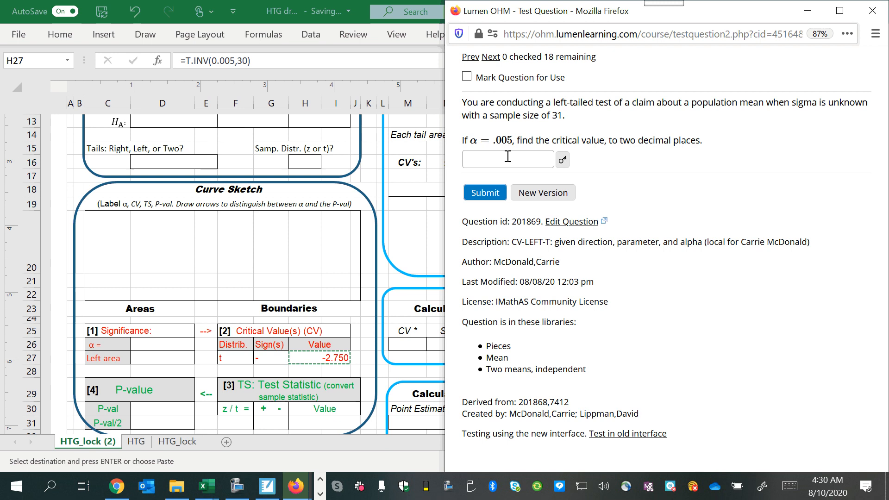
Submit −2.750 as the critical value and highlight 'two' in the next question
type("-2.750")
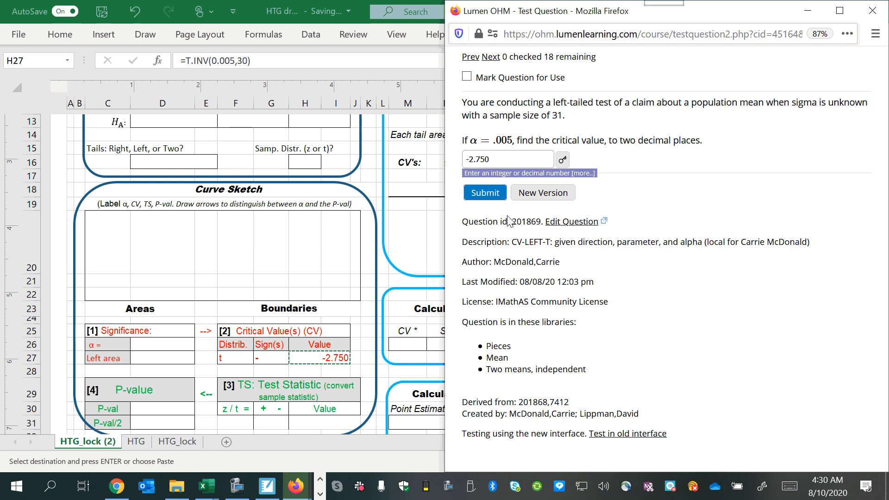
left_click(483, 193)
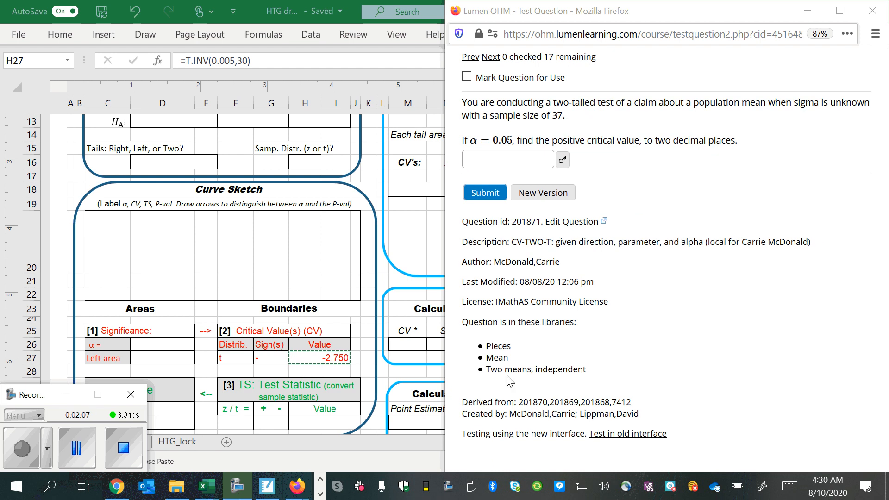
mouse_move(608, 107)
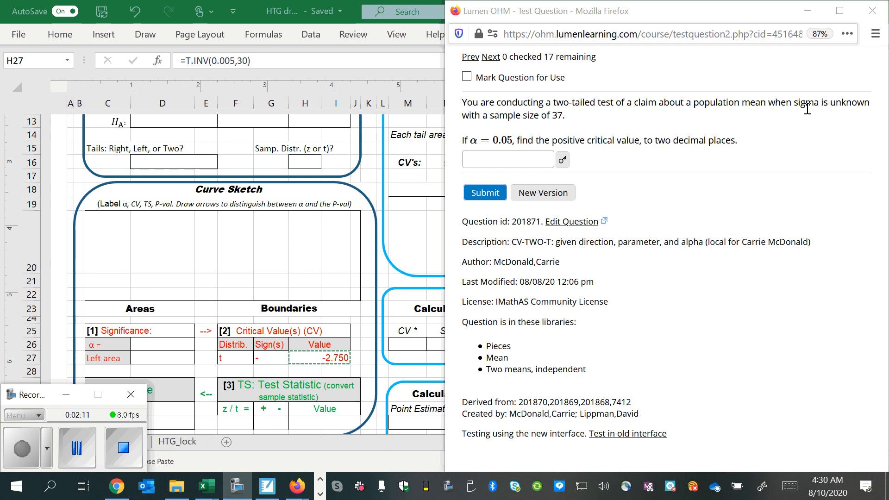
mouse_move(558, 129)
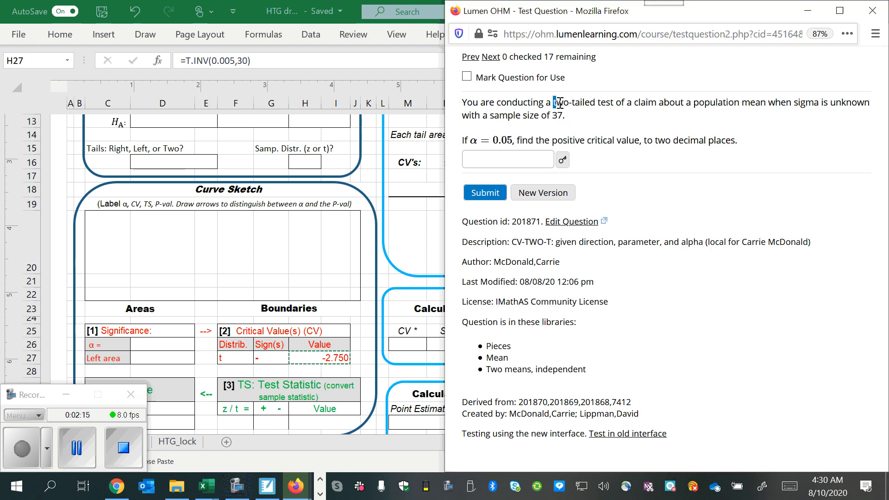
double_click(573, 103)
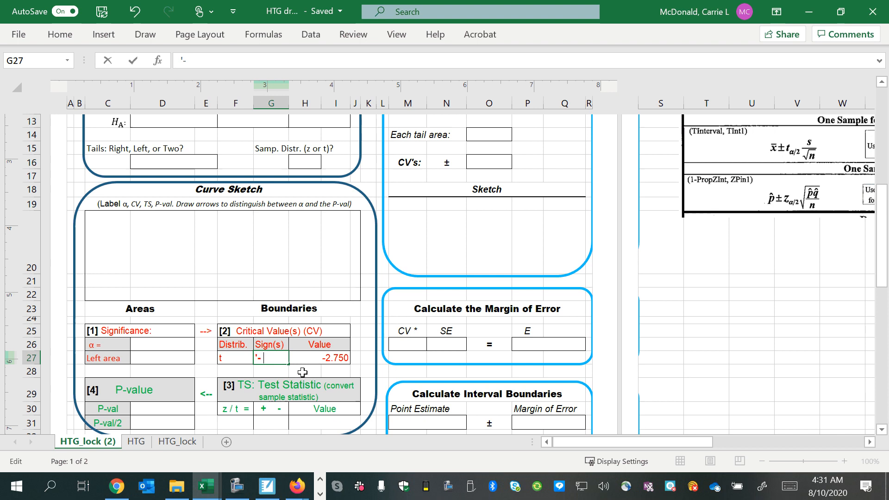
Change the Sign(s) cell to read - + for the two-tailed case
type("+")
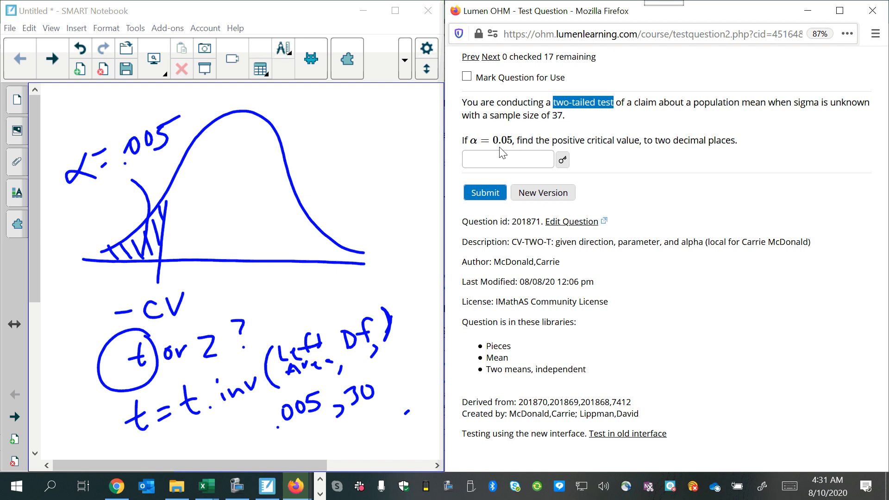
mouse_move(547, 256)
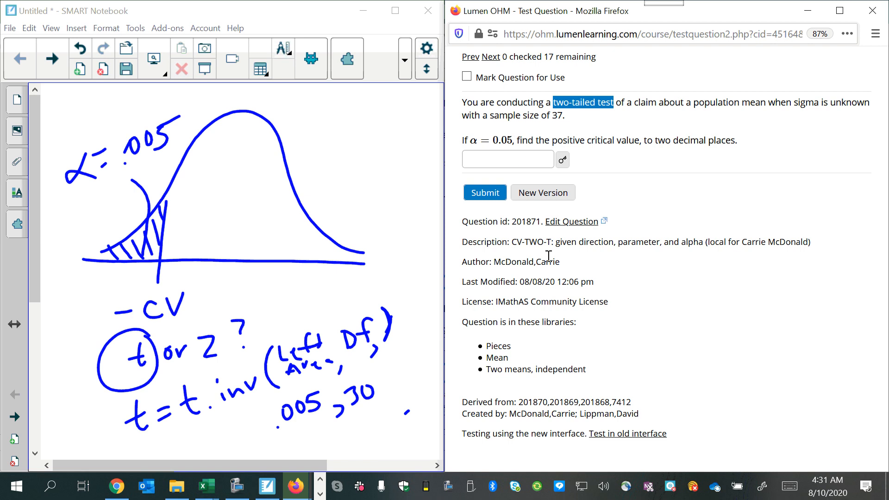
Relabel the sketch with α/2 = .025 and shade both tails at −CV and CV
left_click(404, 58)
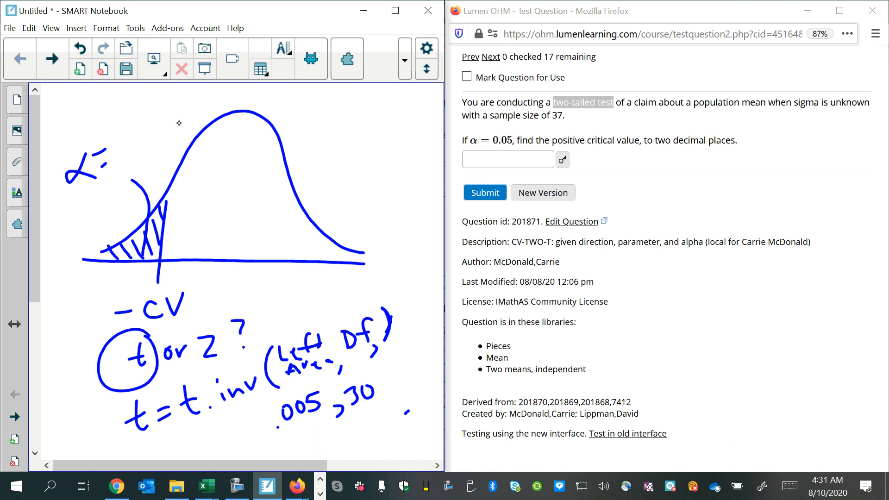
left_click(404, 60)
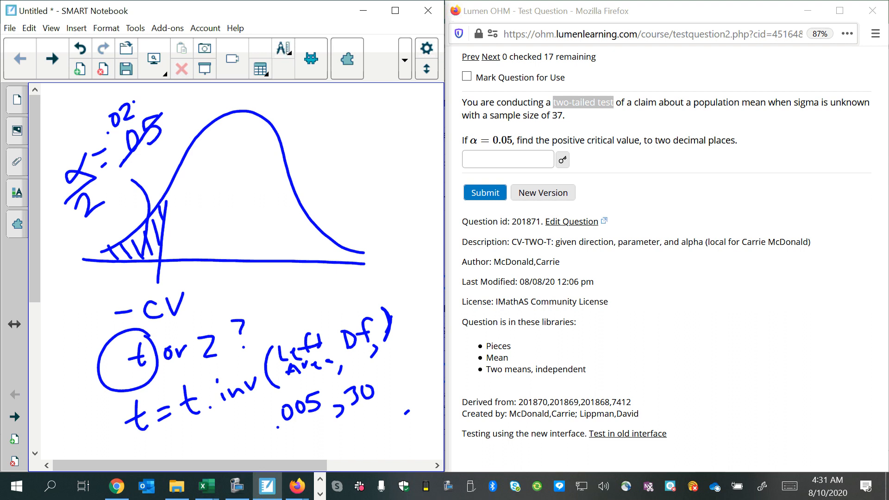
left_click_drag(301, 204, 297, 278)
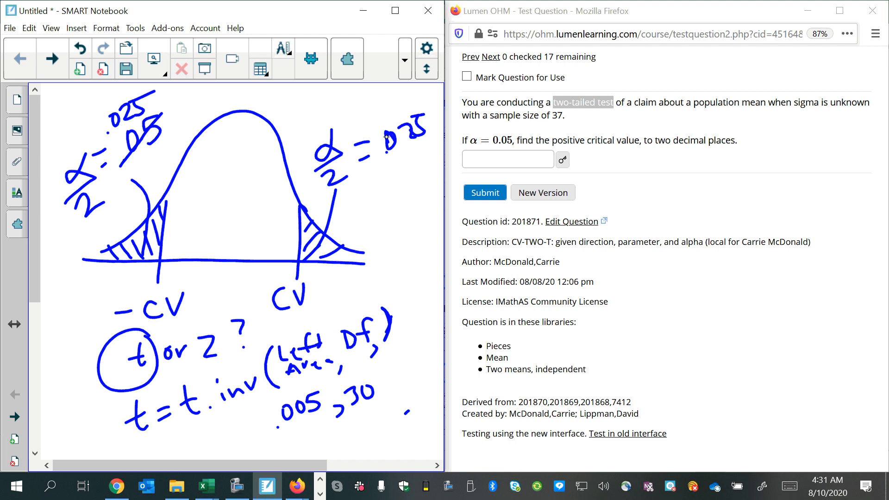
mouse_move(401, 207)
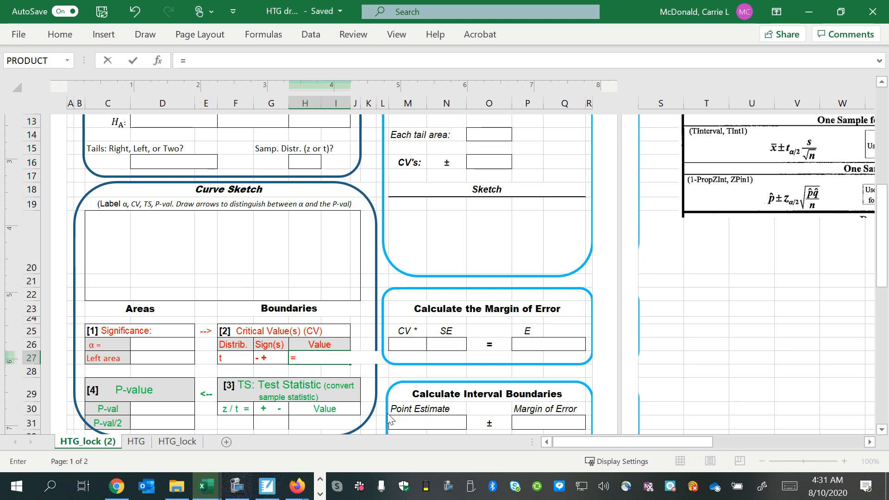
Enter =ABS(T.INV(.025,36)) in the critical value cell, returning 2.028
type("abs(")
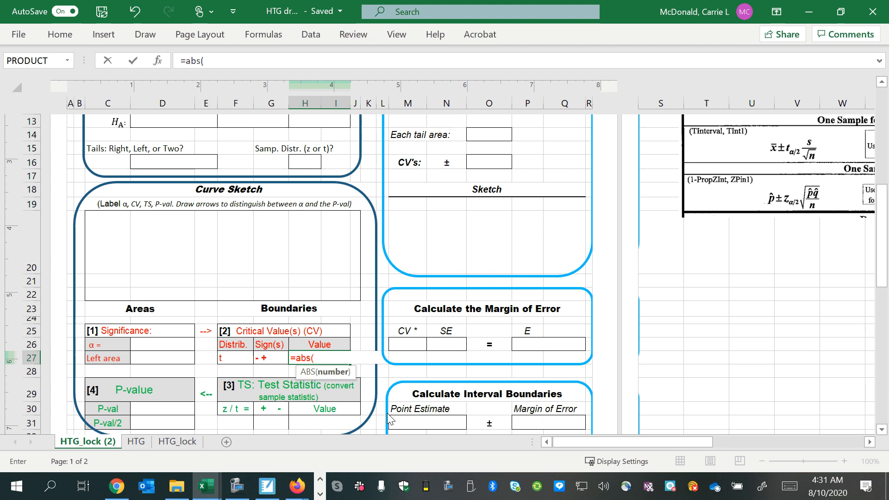
type("t.inv")
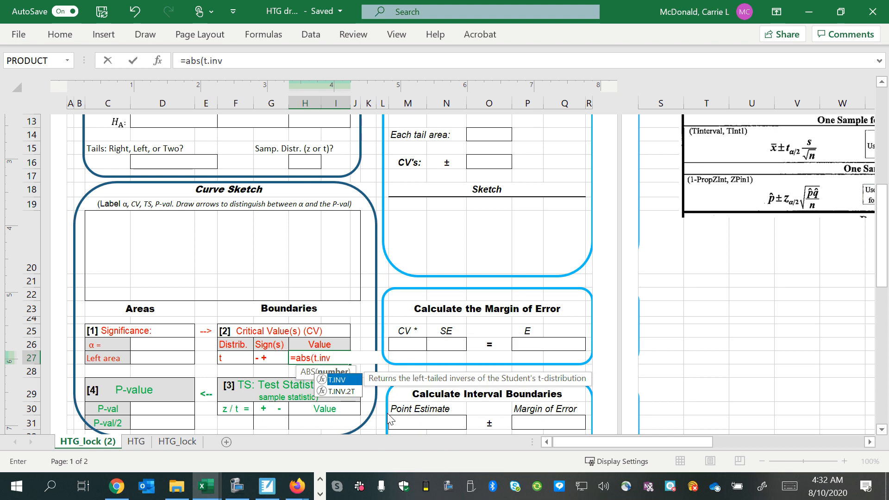
type("(.025")
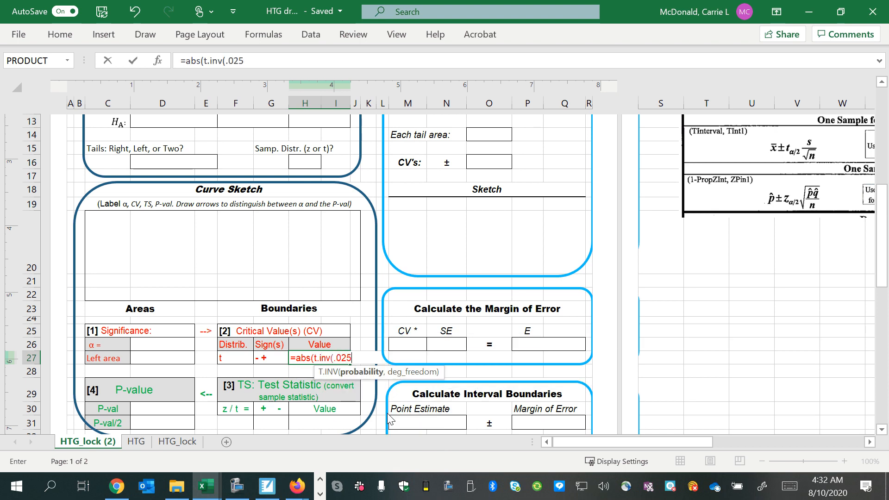
type(",")
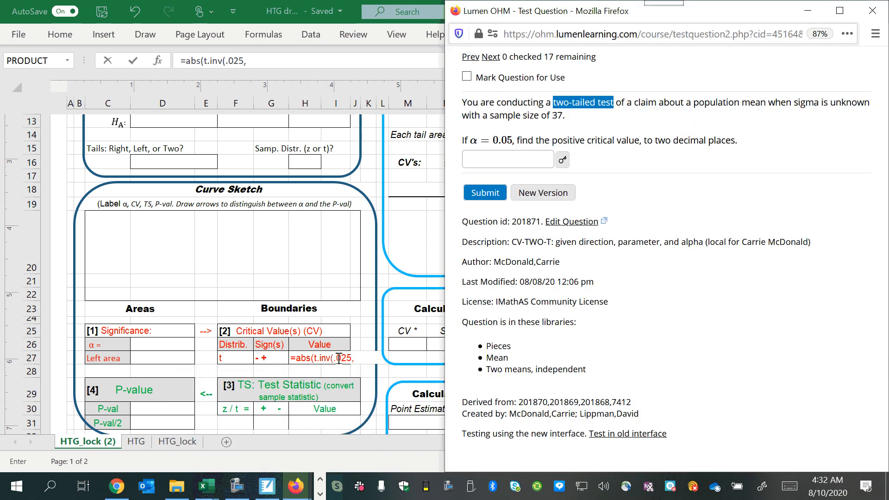
type("36")
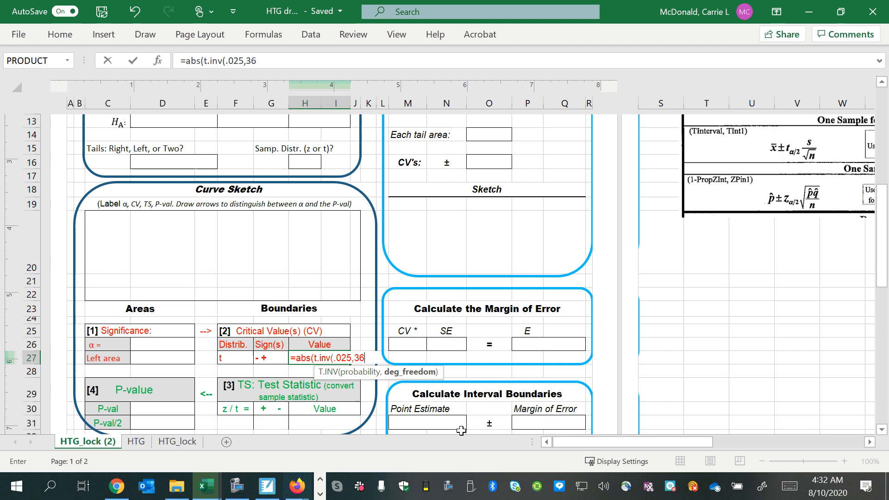
type(")")
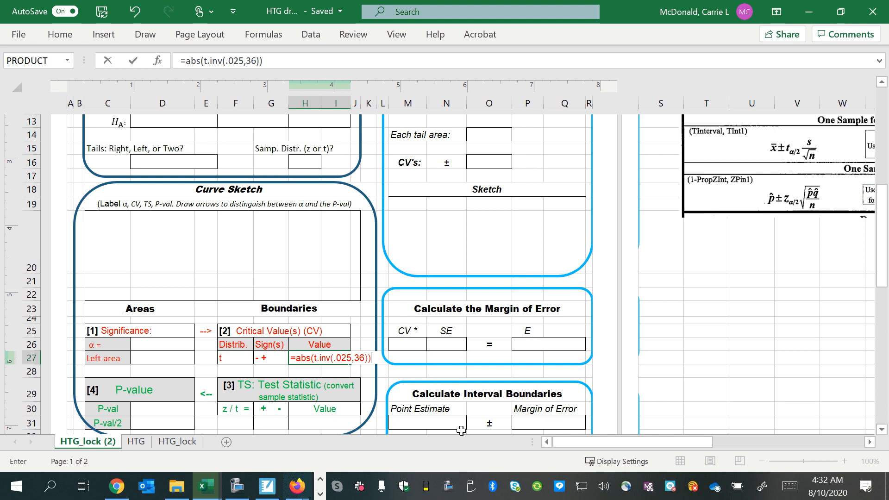
key("Enter")
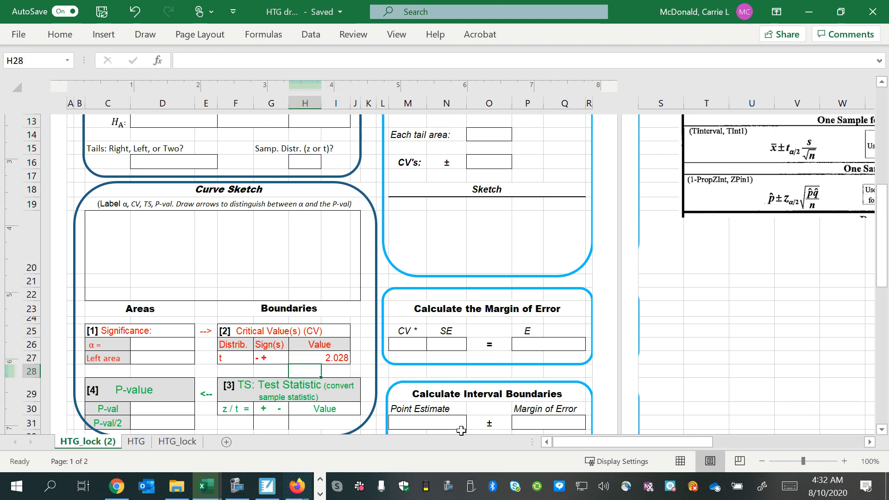
Paste 2.028 from Excel into Lumen OHM's answer box and submit it
left_click(335, 357)
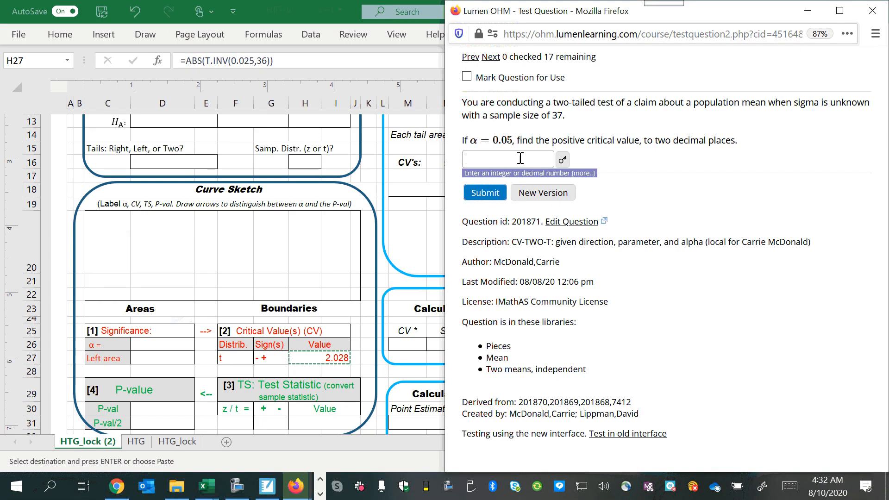
right_click(507, 159)
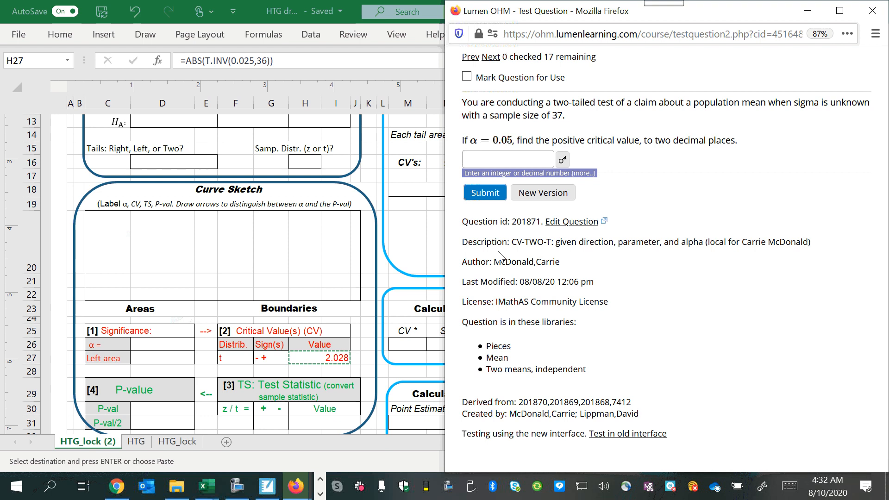
type("2.028")
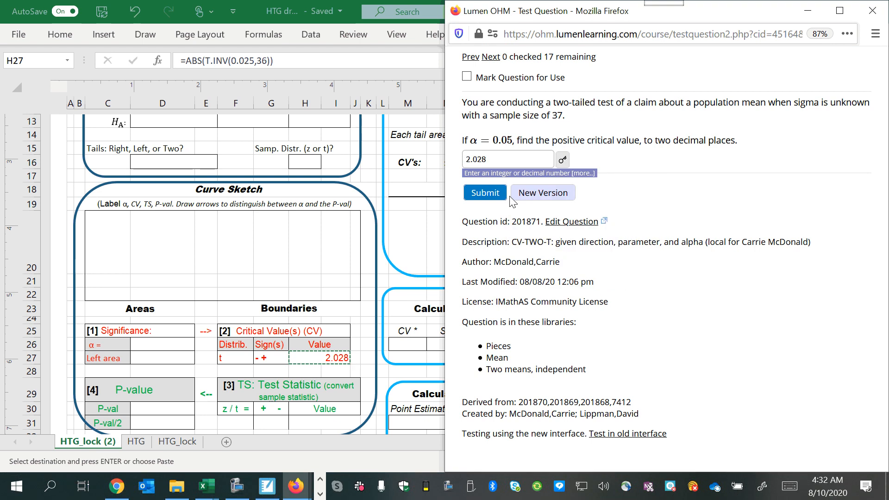
left_click(484, 192)
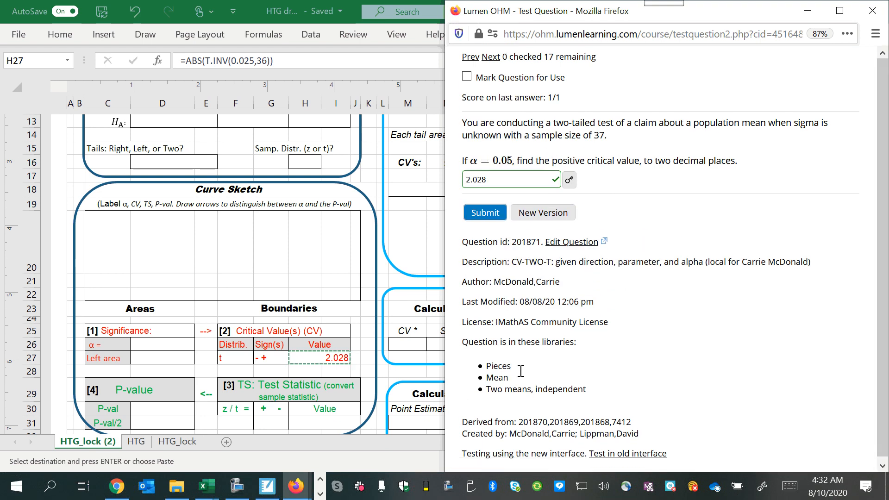
left_click(542, 212)
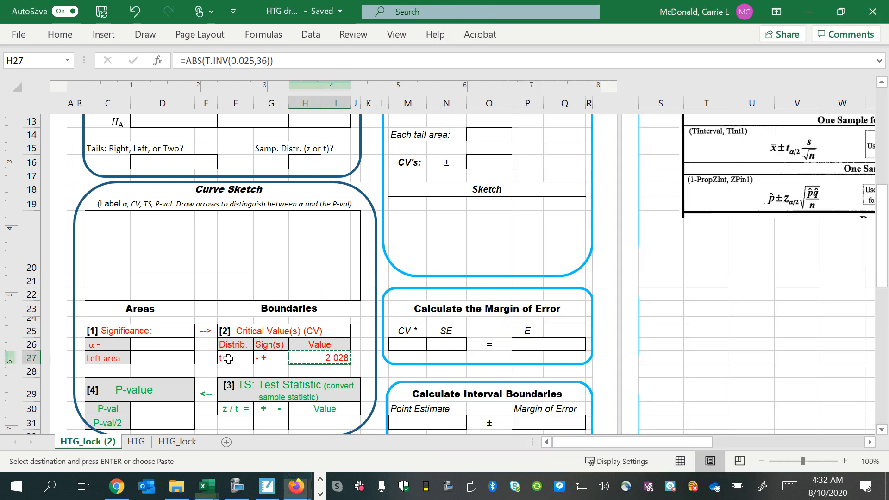
Set the distribution to z and begin a NORM.INV formula, checking α in the question
type("z")
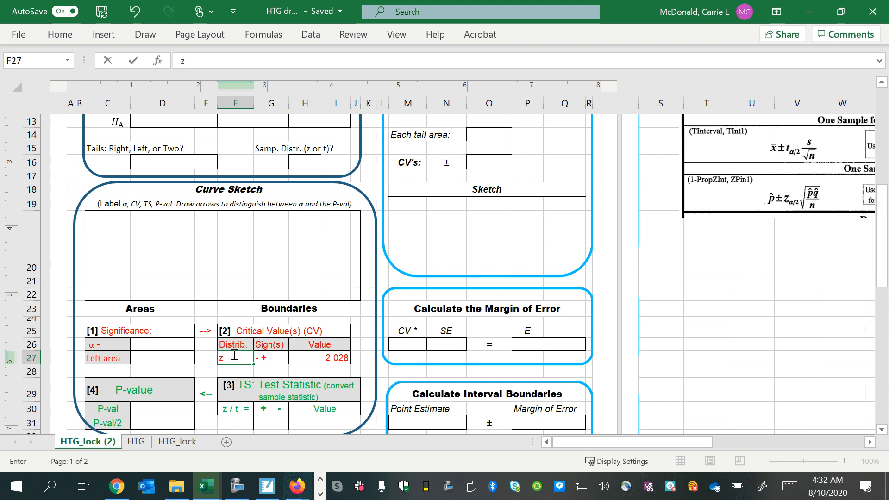
left_click(271, 358)
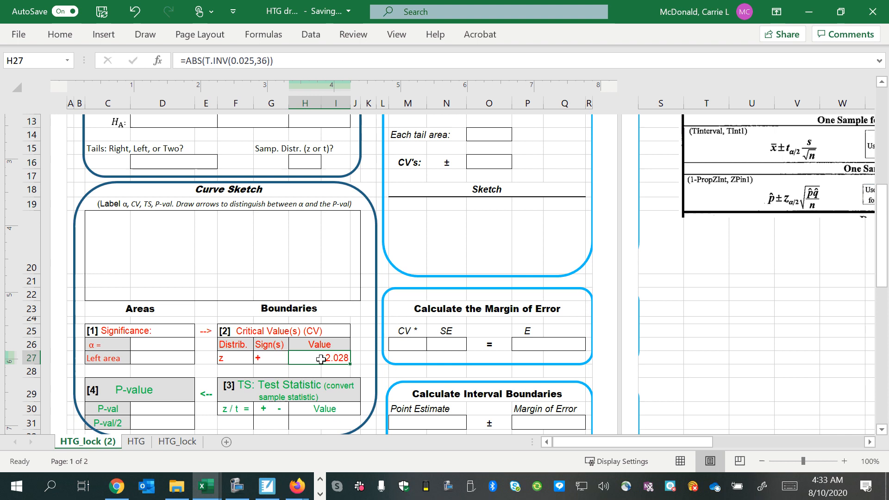
type("=norm.inv(")
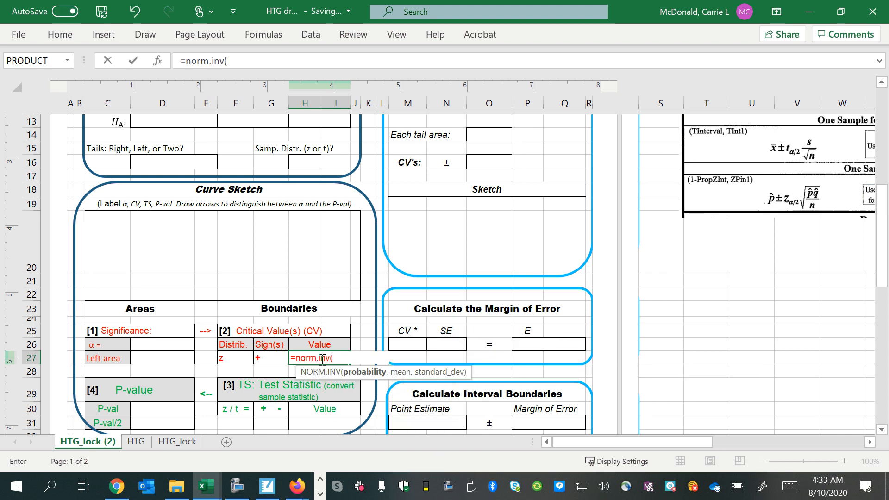
left_click(60, 11)
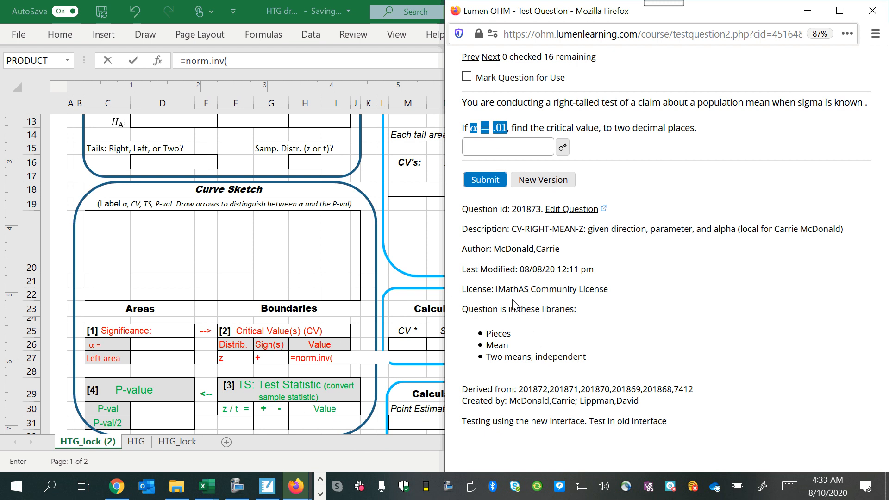
mouse_move(522, 328)
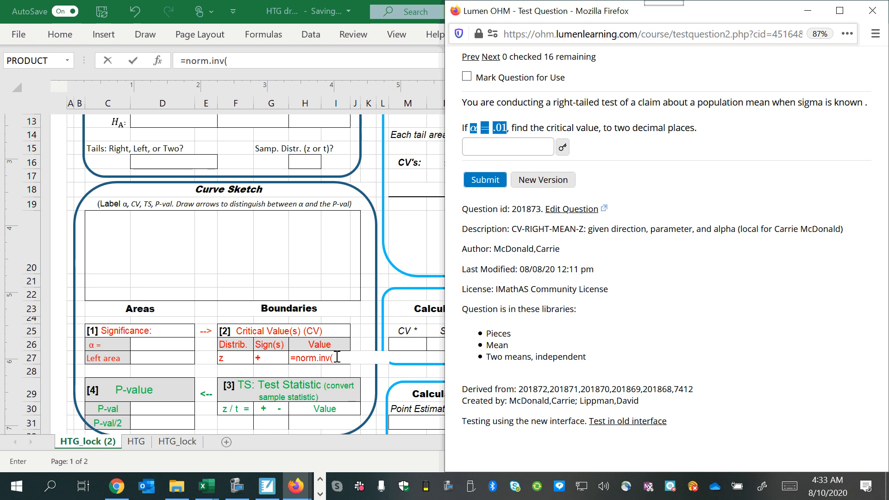
Complete =NORM.INV(.99,0,1), returning 2.326, and select the result for the test
left_click(205, 485)
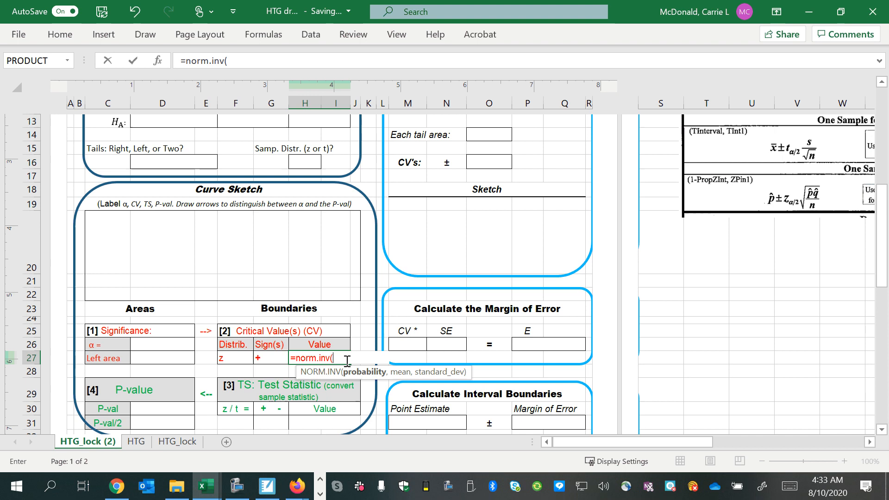
type(".99")
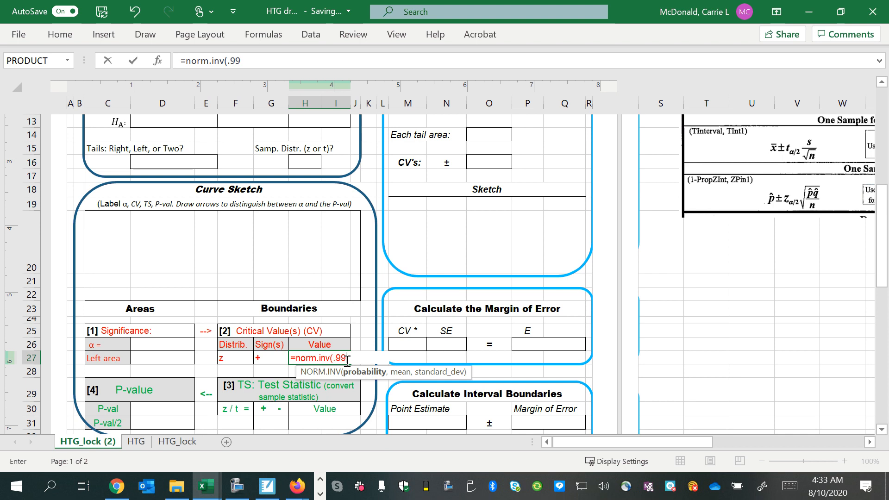
type(",0")
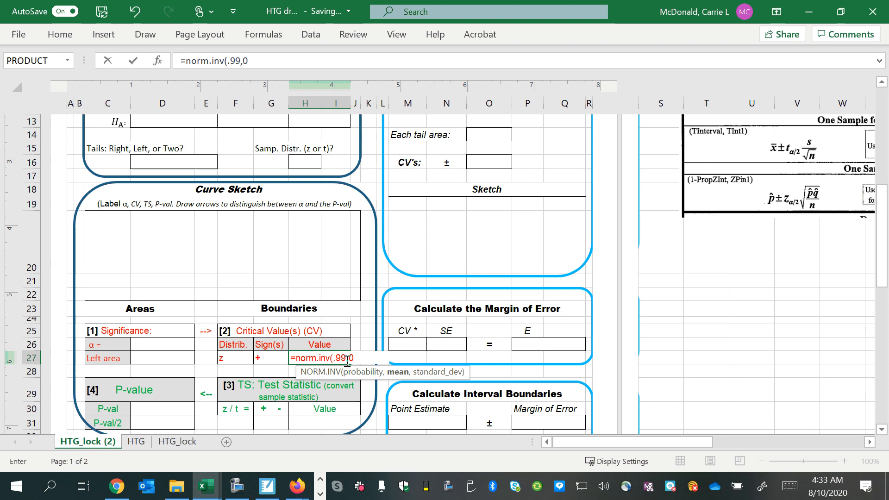
type("1")
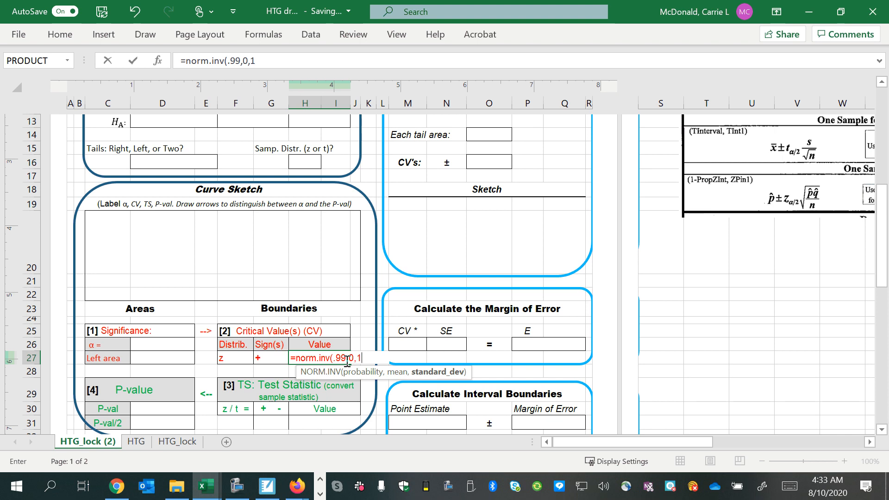
key("enter")
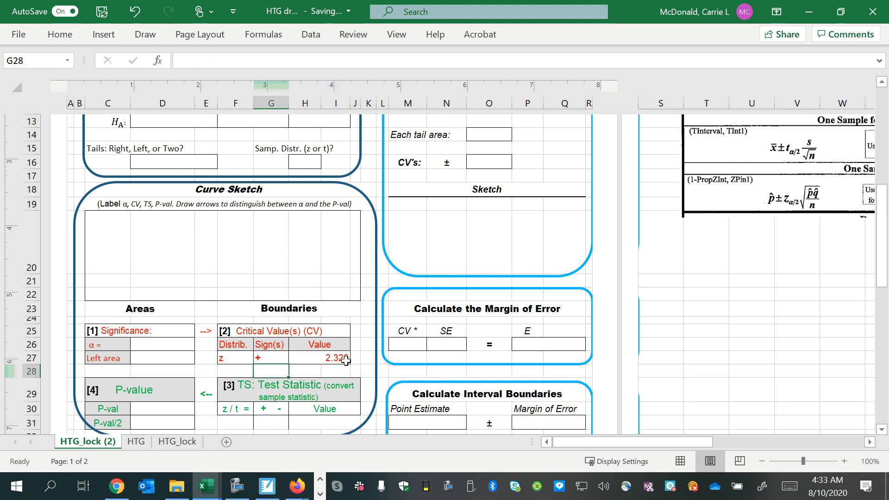
left_click(305, 357)
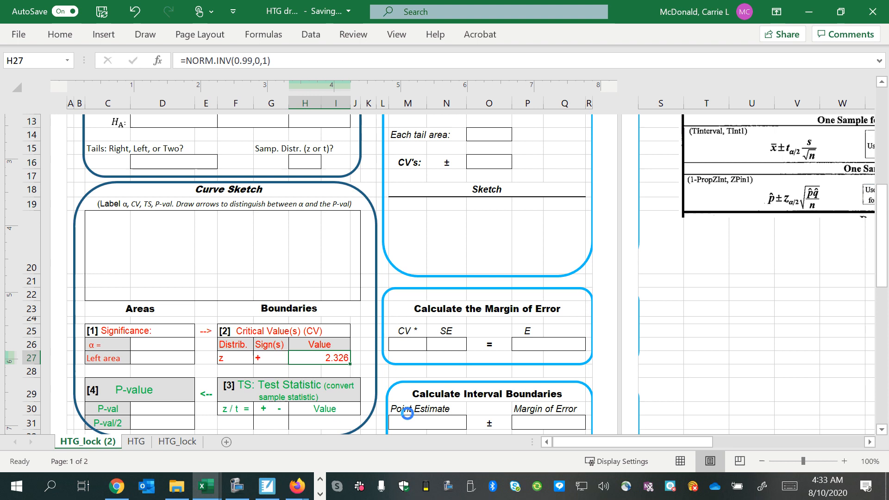
left_click(266, 486)
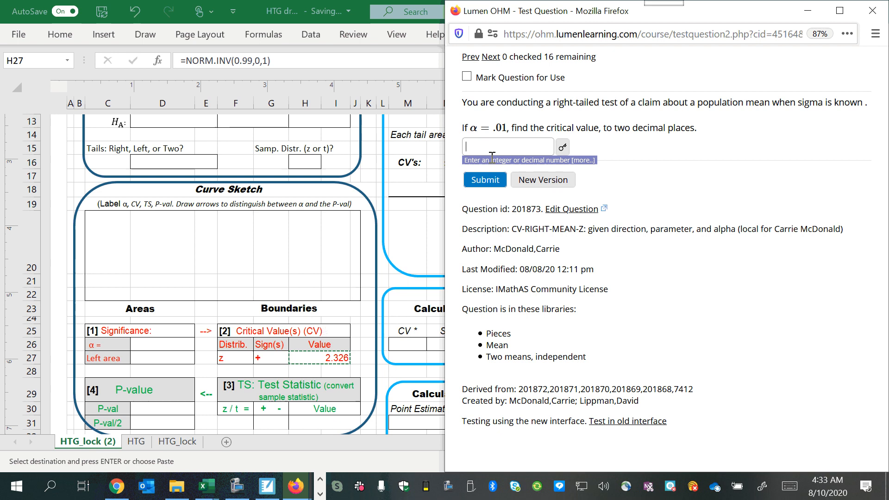
Submit 2.326 and advance to the two-tailed z question, highlighting 'two-tailed'
type("2.326")
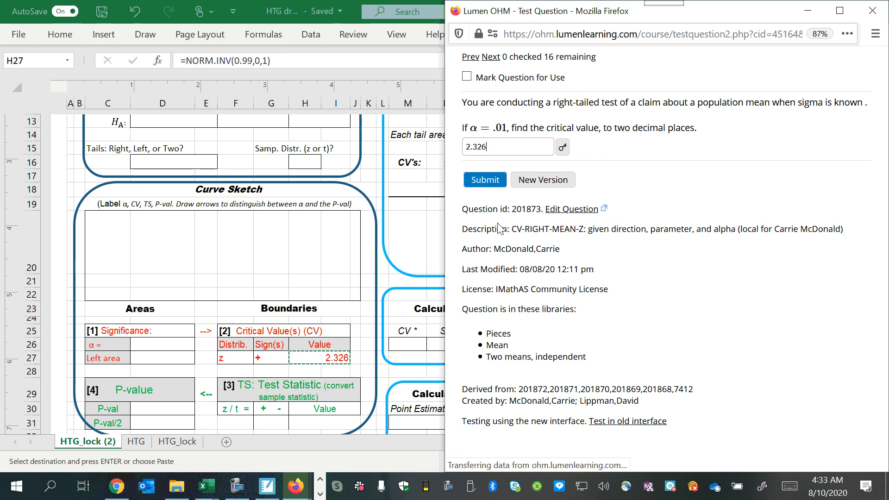
left_click(484, 179)
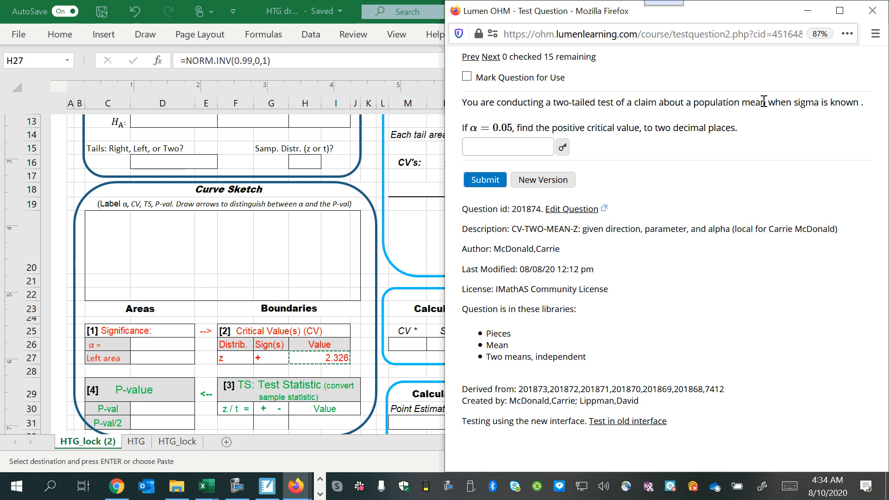
mouse_move(846, 121)
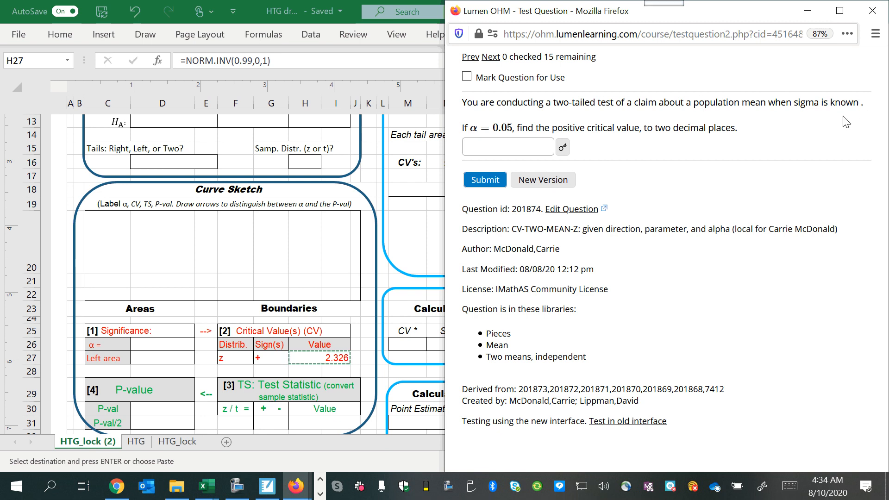
double_click(573, 102)
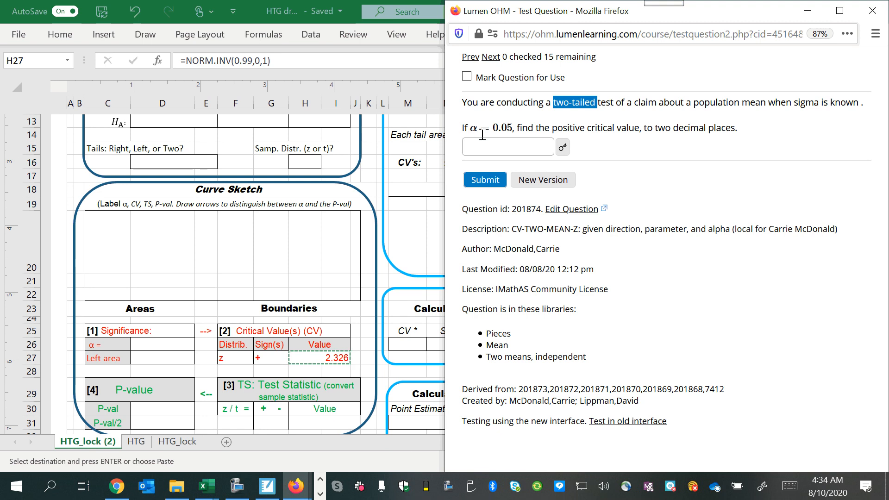
left_click(206, 485)
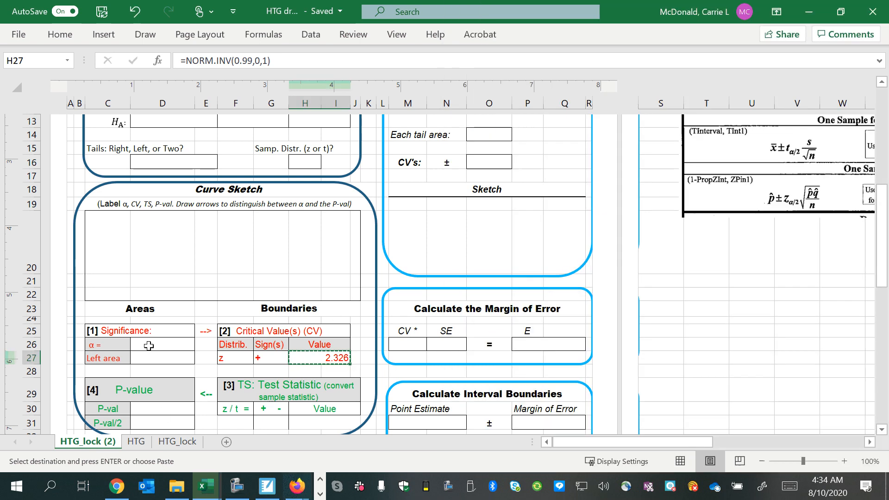
Enter .05 as the α value in cell D26
type(".05")
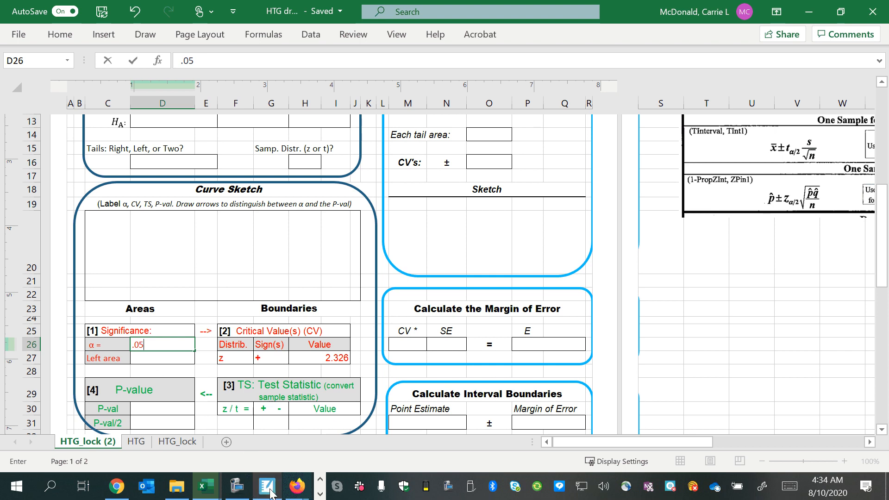
left_click(295, 485)
type("=")
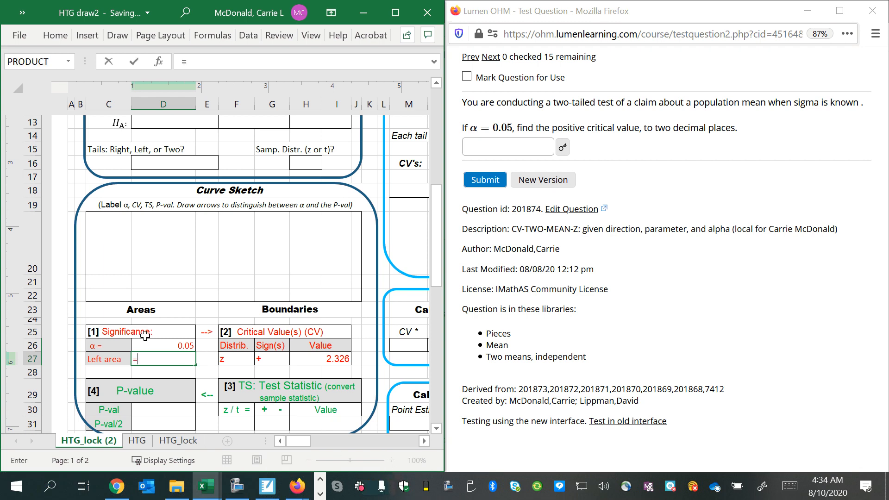
Set the left area to =D26/2 (0.025) and mark the sign as +-
type("D26/")
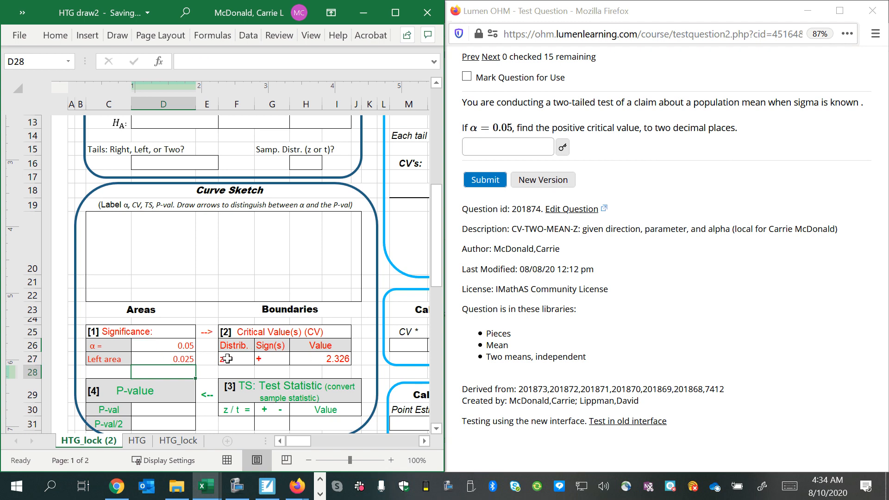
left_click(237, 358)
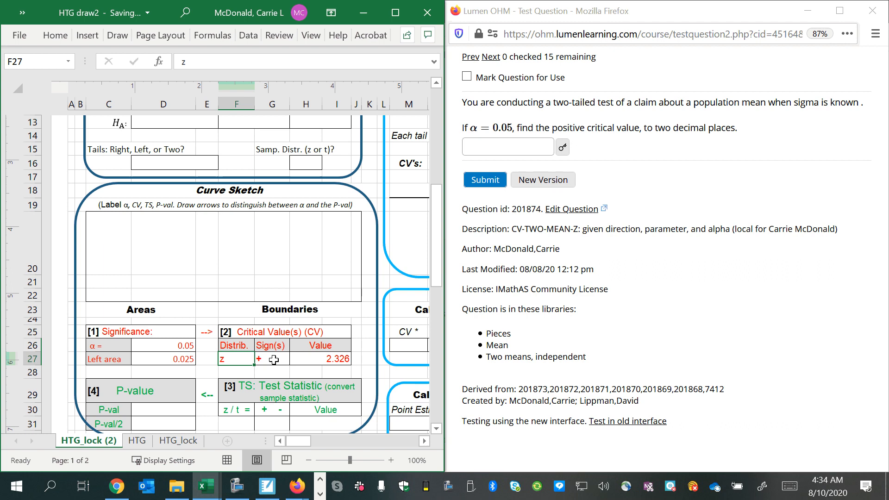
left_click(272, 359)
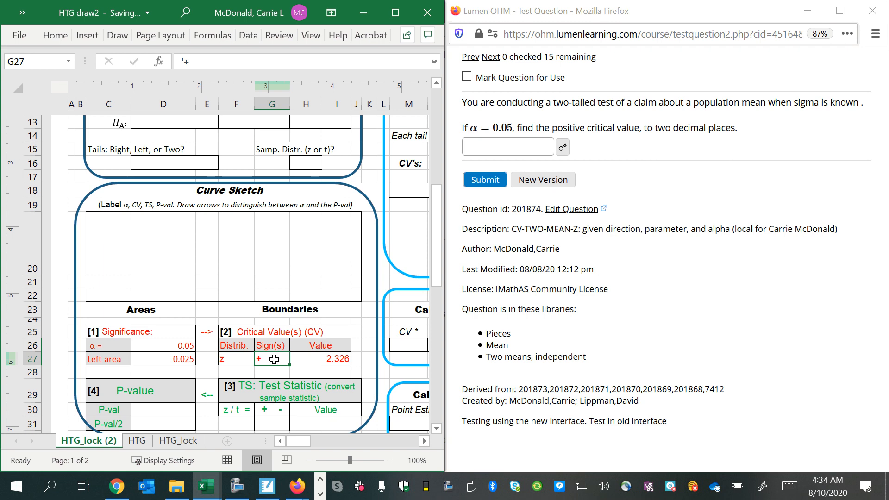
key("alt")
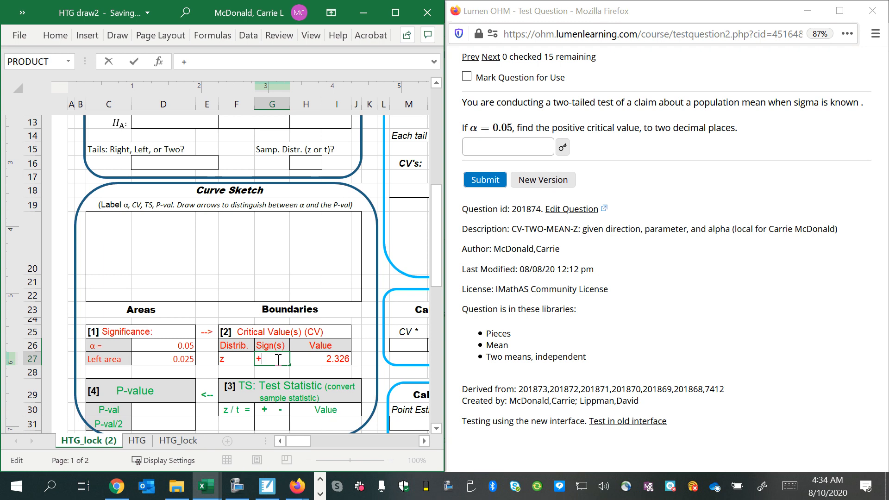
type("-")
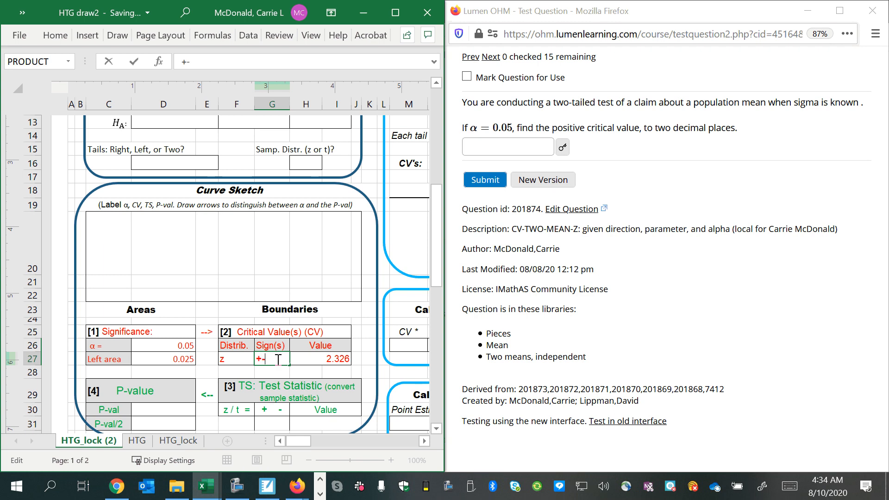
key("enter")
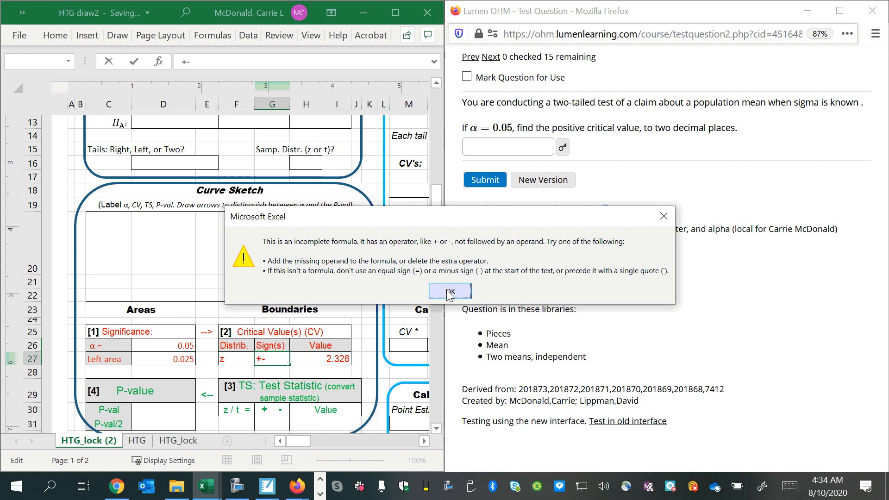
left_click(449, 291)
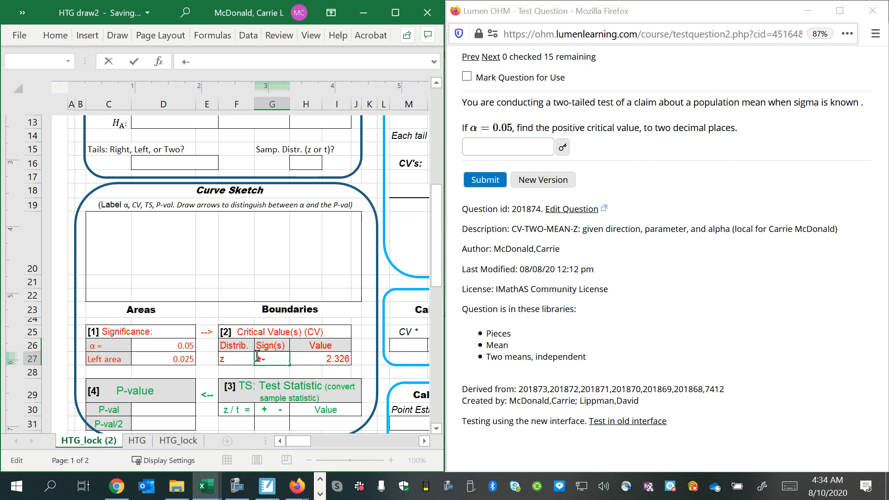
Recompute the critical value as =NORM.INV(D27,0,1), giving -1.960
left_click(323, 358)
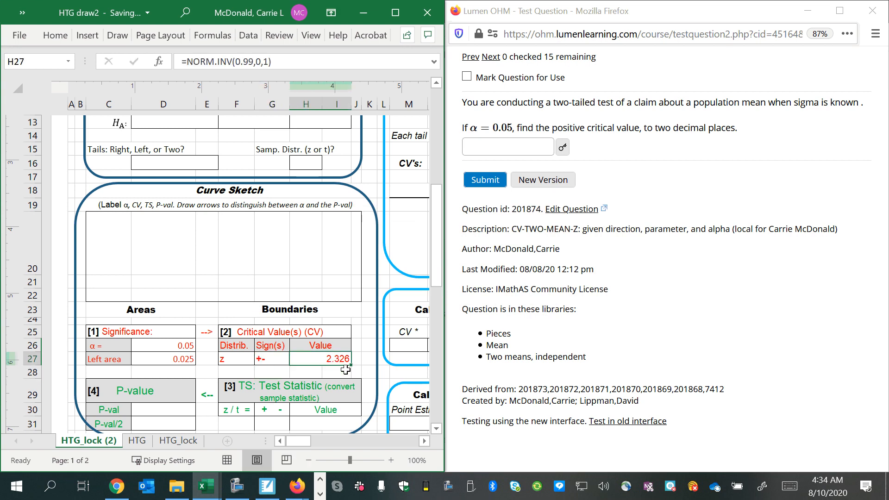
type("=norm.inv(")
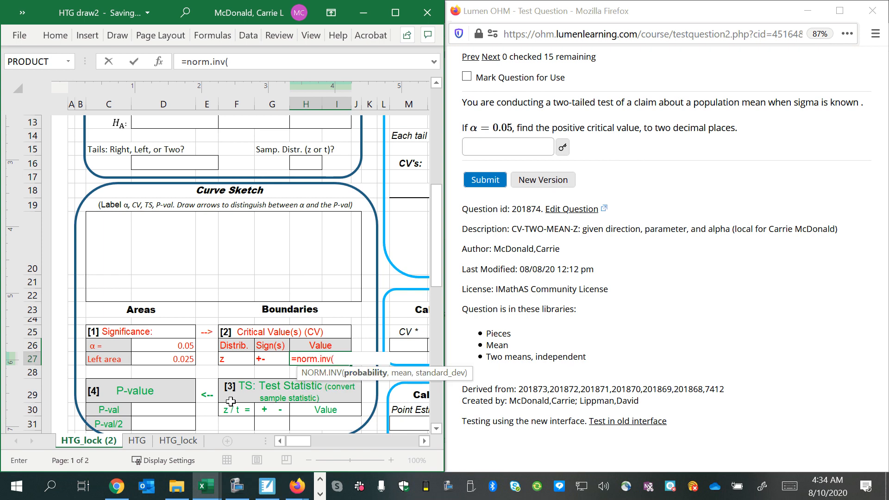
left_click(163, 358)
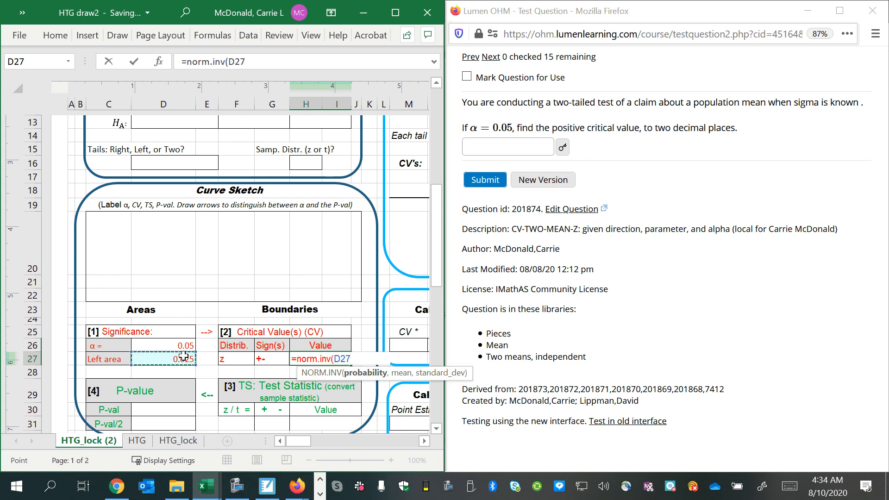
type("0,")
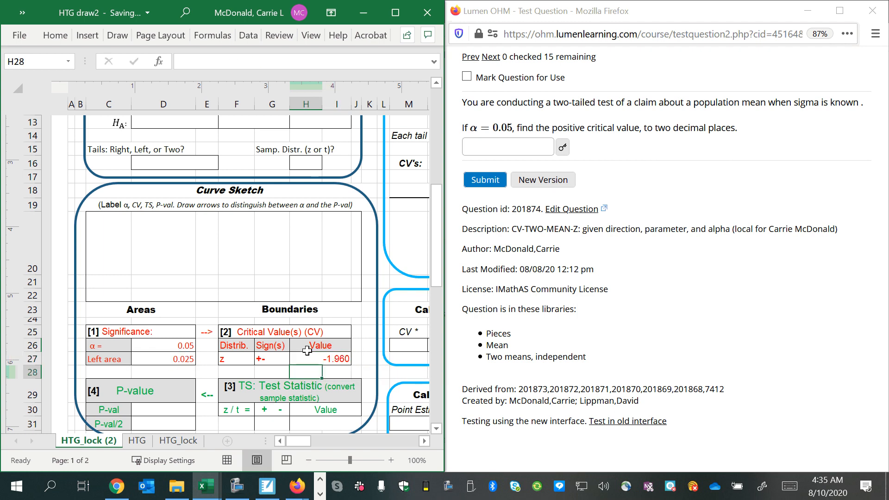
left_click(323, 358)
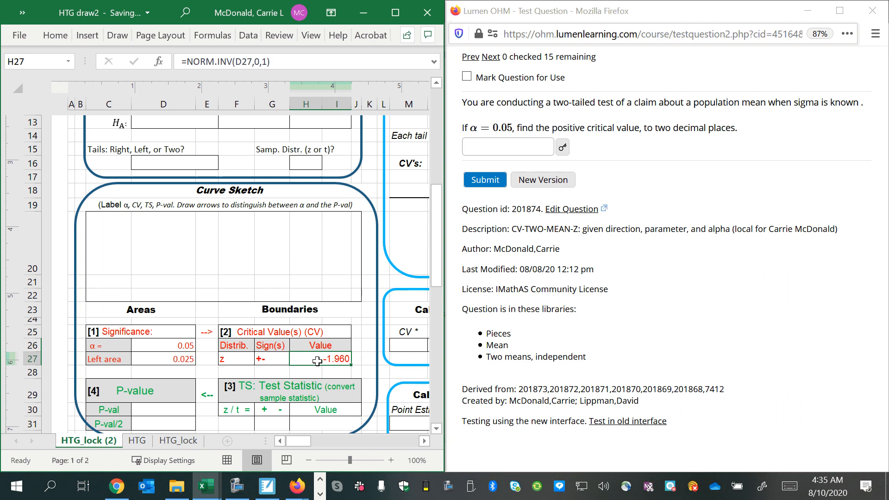
mouse_move(357, 348)
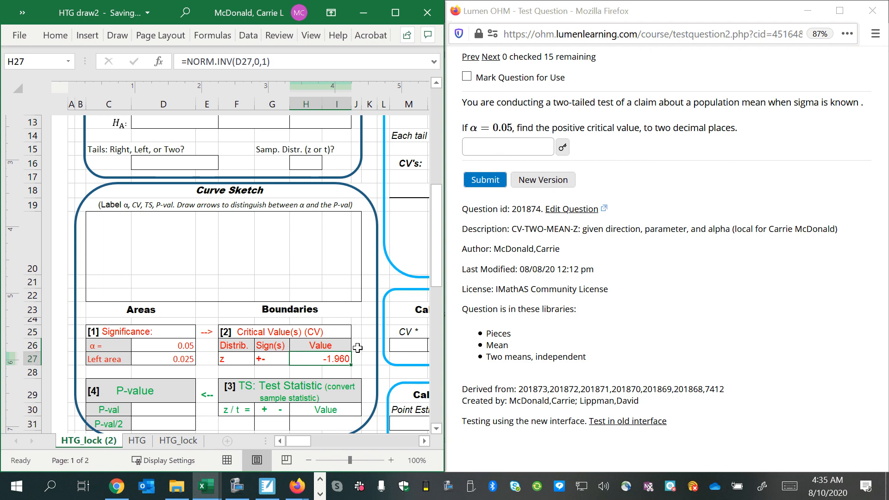
Submit 1.96 as the two-tailed z critical value answer
type("1")
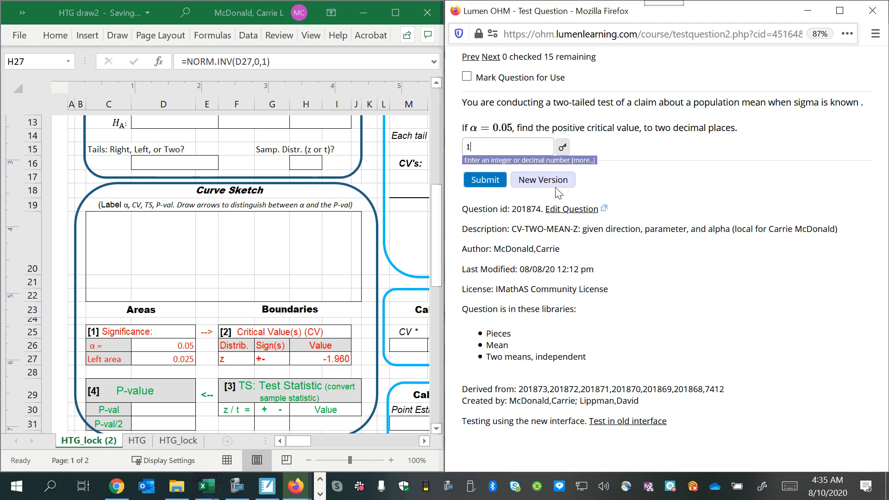
type(".96")
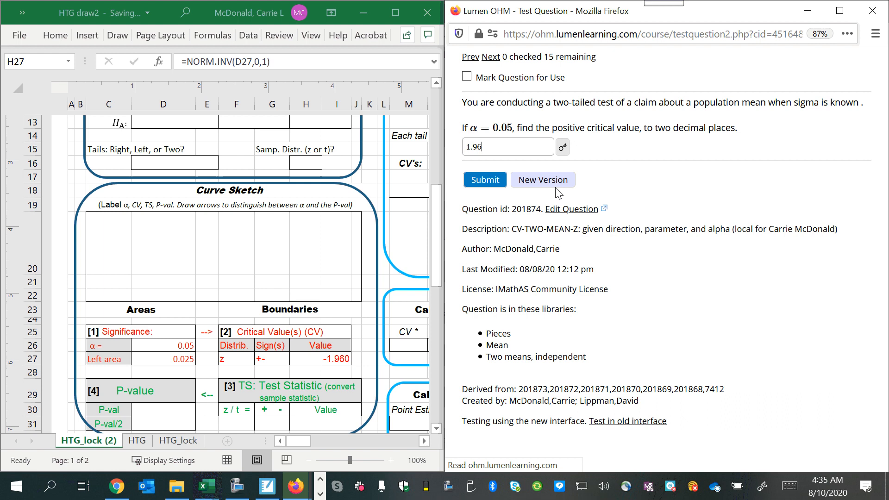
left_click(484, 179)
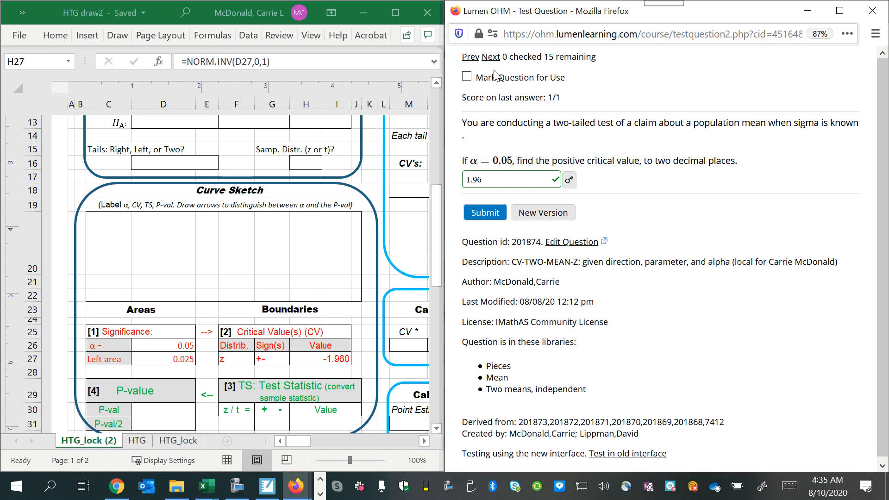